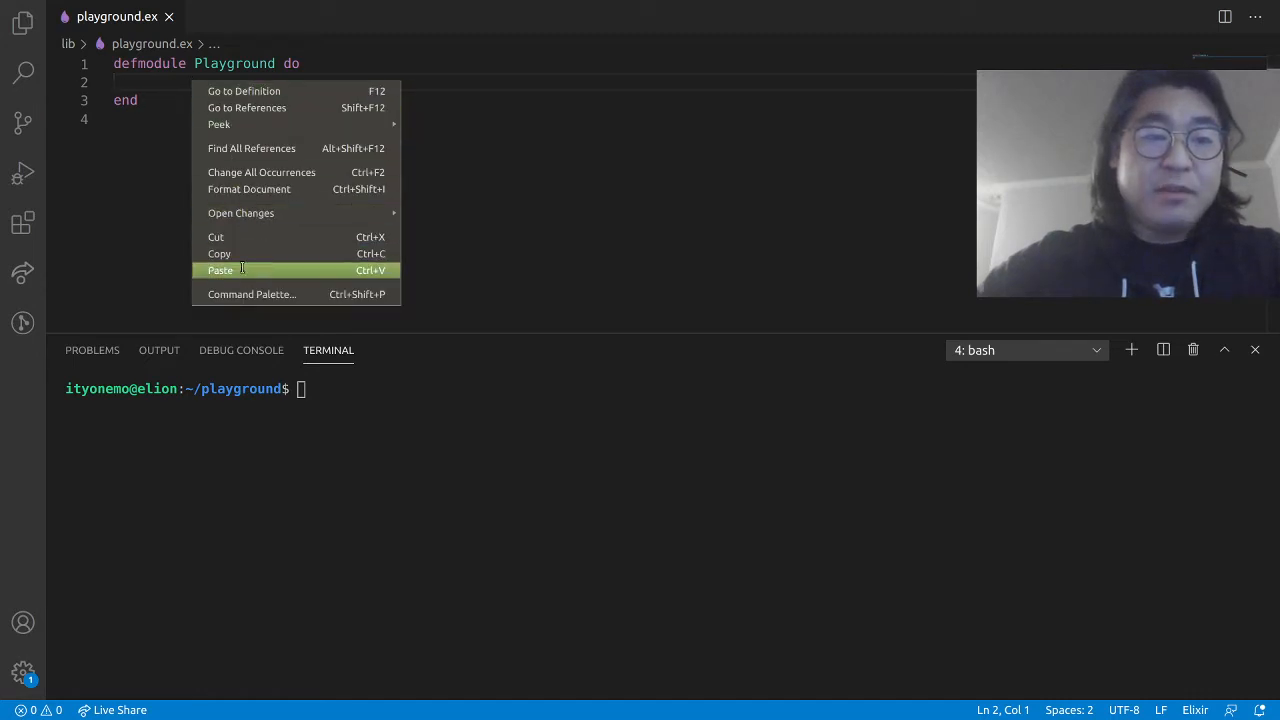
# Step: Paste foo returning 47 into Playground and spec its return type as integer()
pyautogui.click(220, 270)
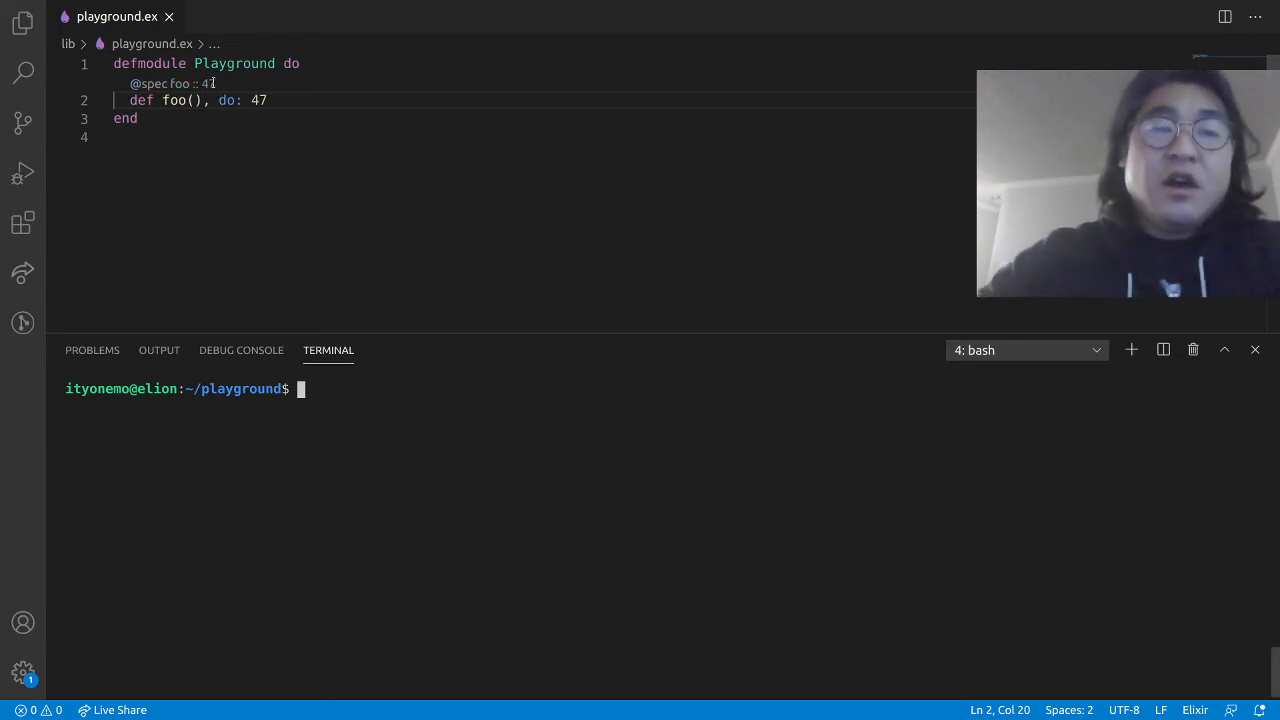
pyautogui.write('@spec foo :: 47')
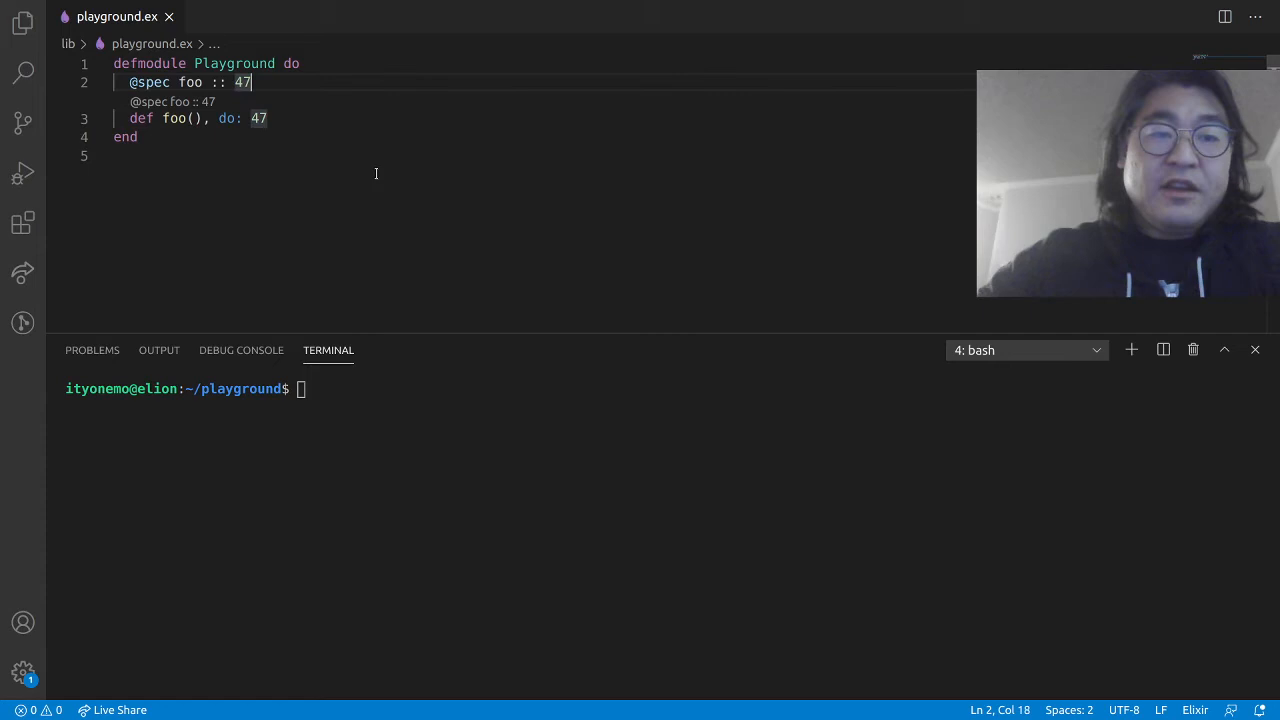
pyautogui.write('atom(')
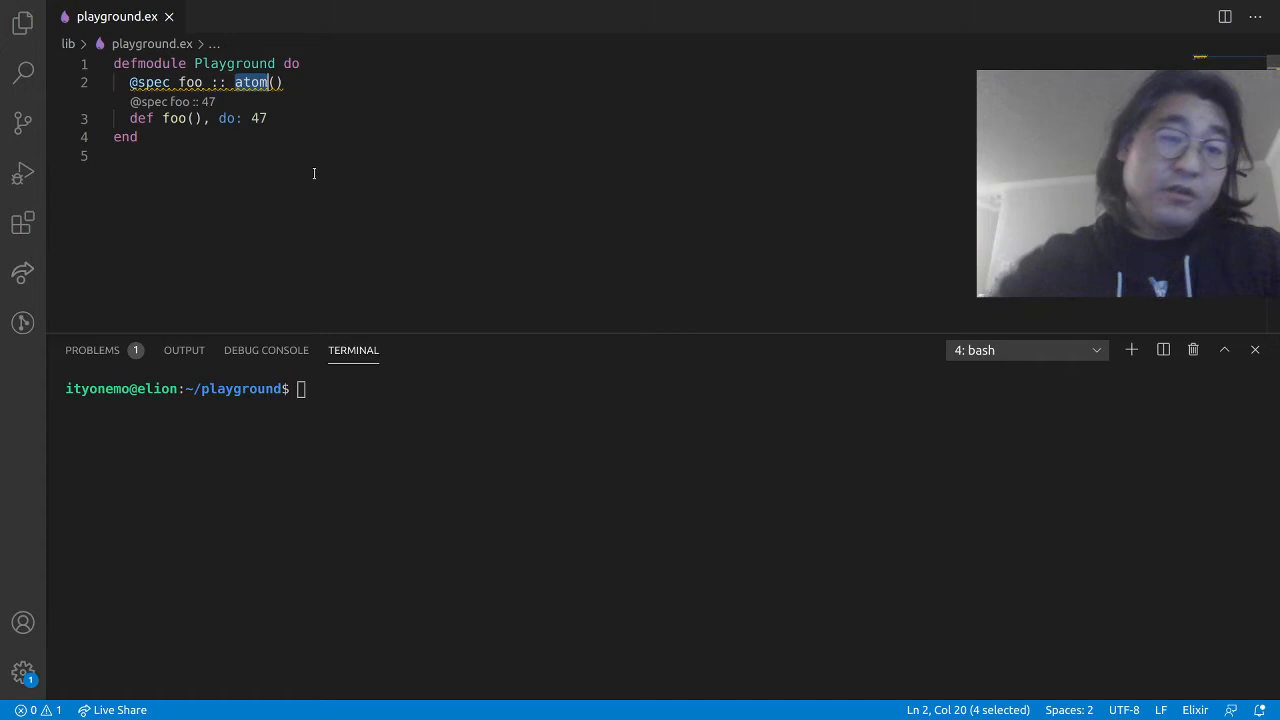
pyautogui.write('integer')
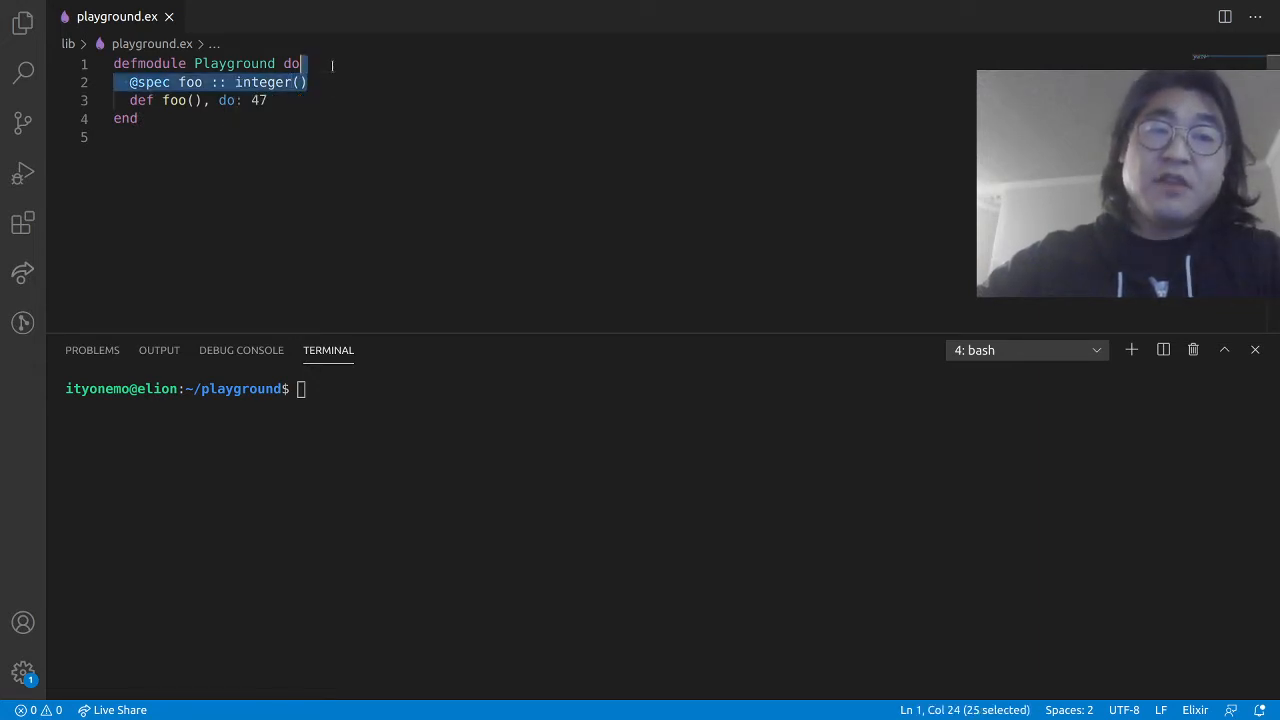
# Step: Make foo return 47.0 with a float() spec, and duplicate the spec-and-function pair
pyautogui.press('Delete')
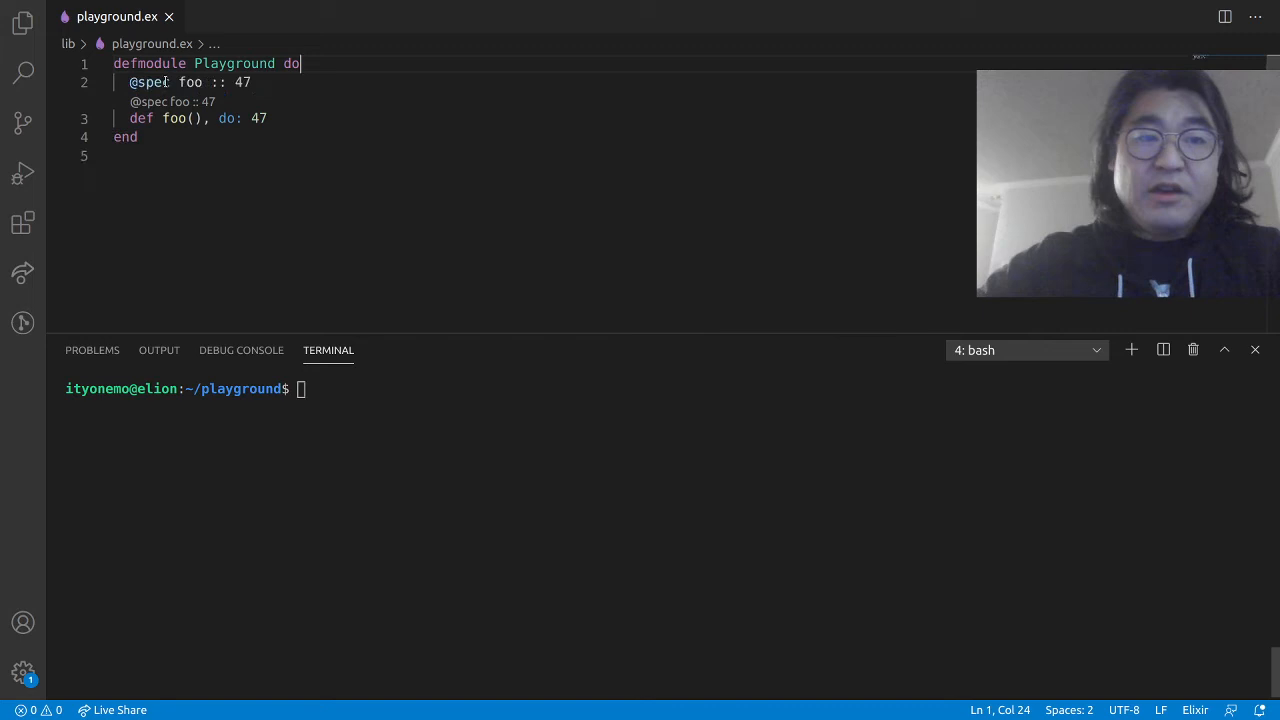
pyautogui.doubleClick(242, 82)
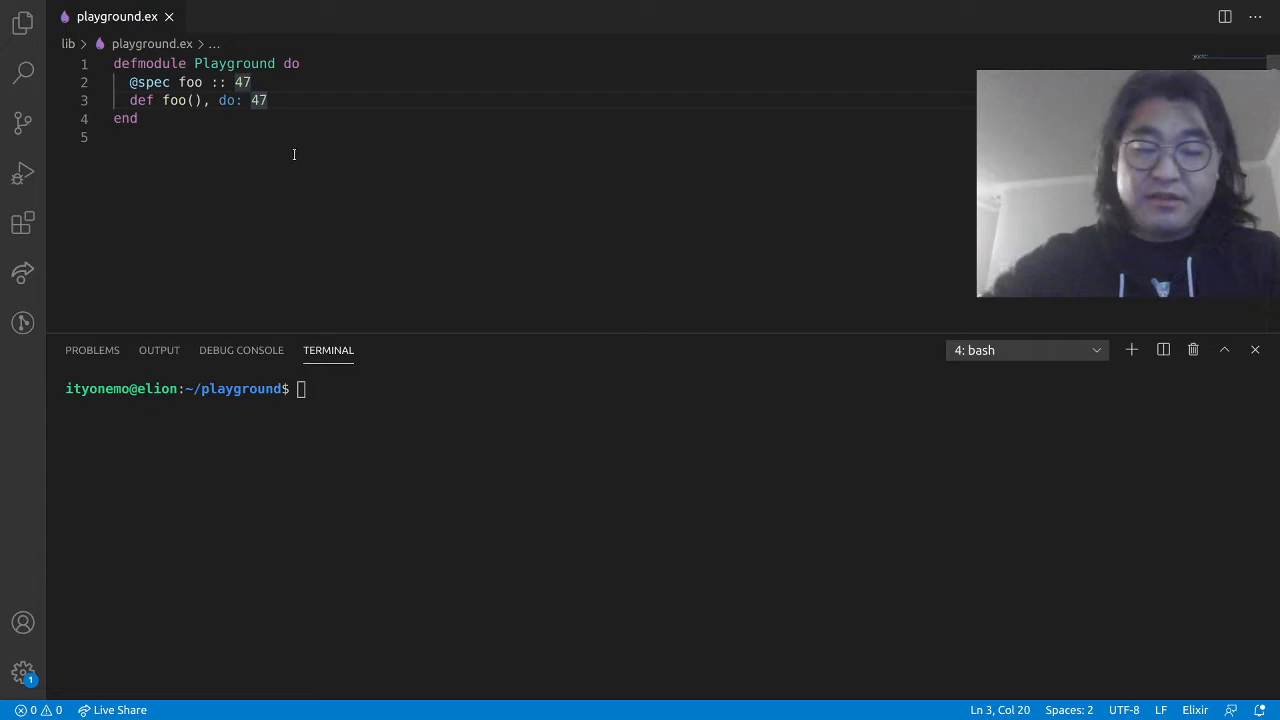
pyautogui.write('.0')
pyautogui.click(544, 82)
pyautogui.write('float')
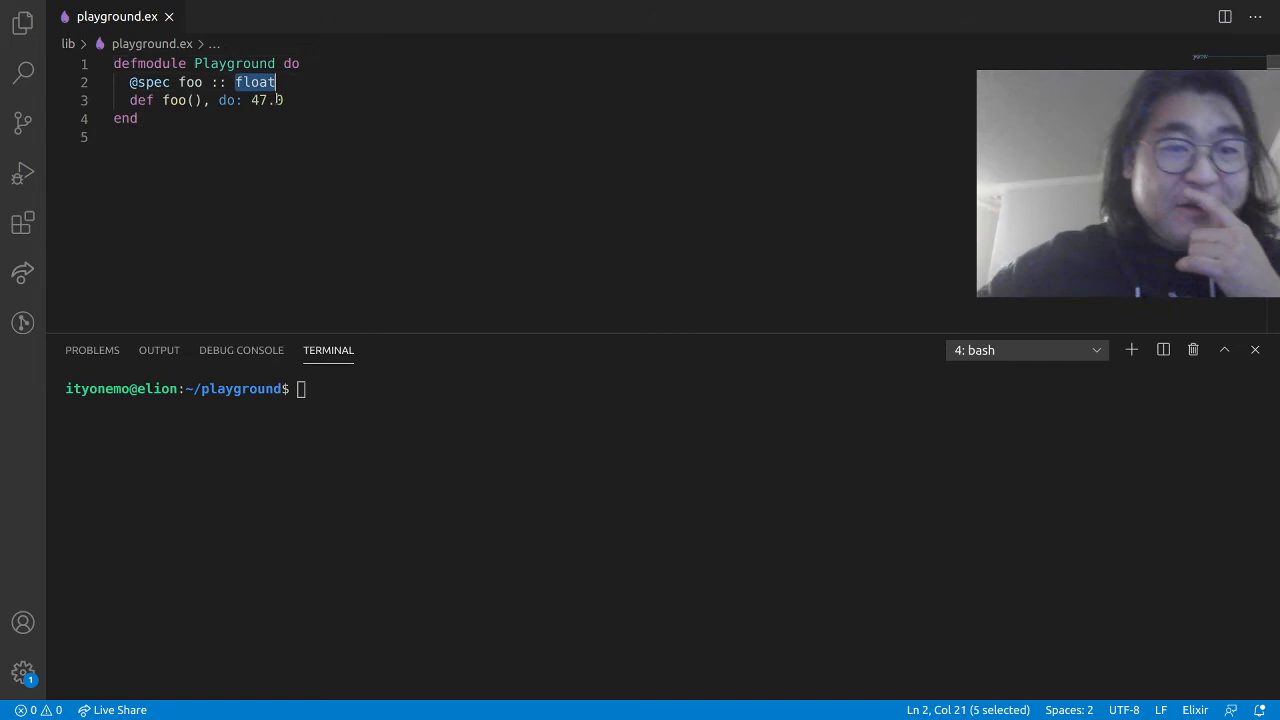
pyautogui.write('47.0')
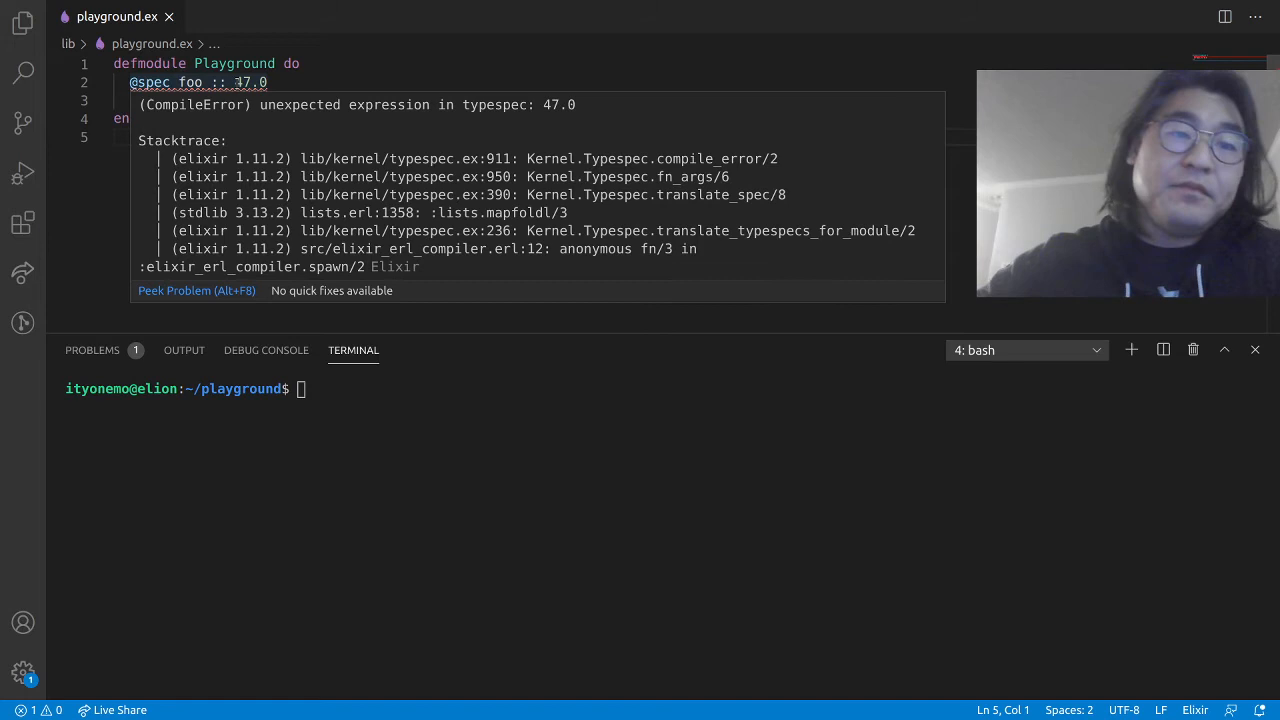
pyautogui.write('float(')
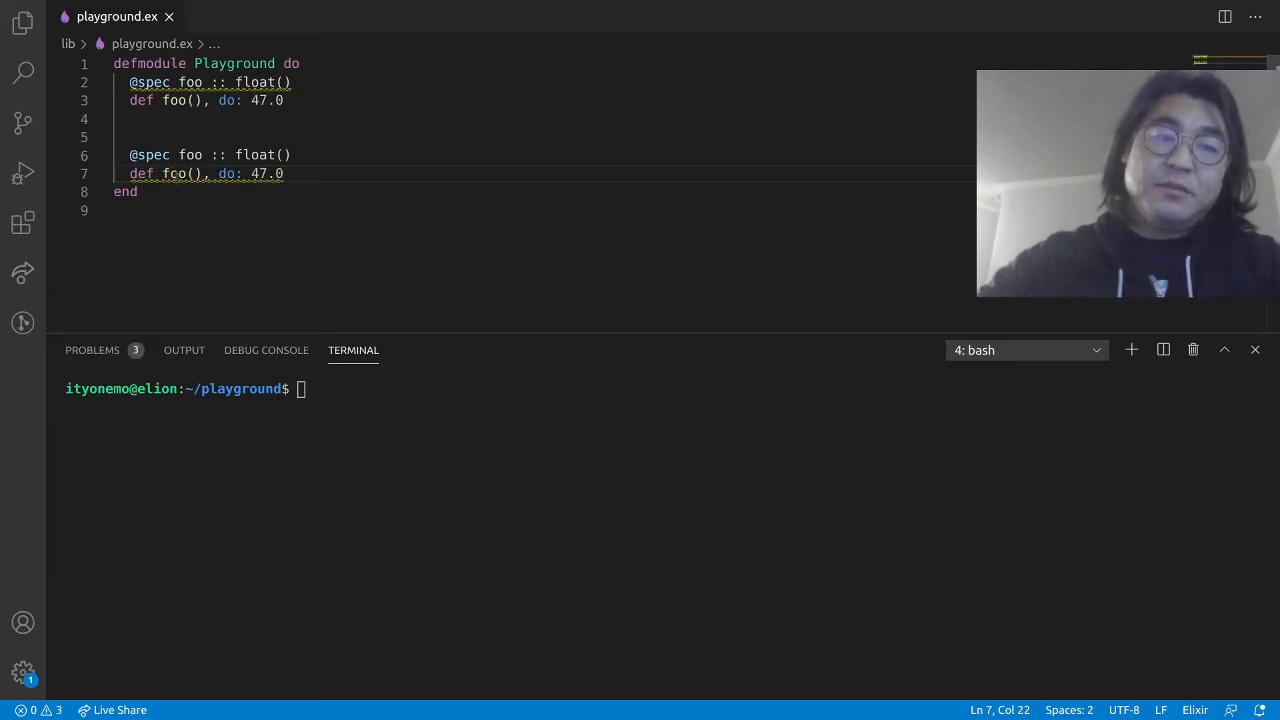
# Step: Rename the copied function to bar returning "bar" with a String.t spec
pyautogui.write('bar')
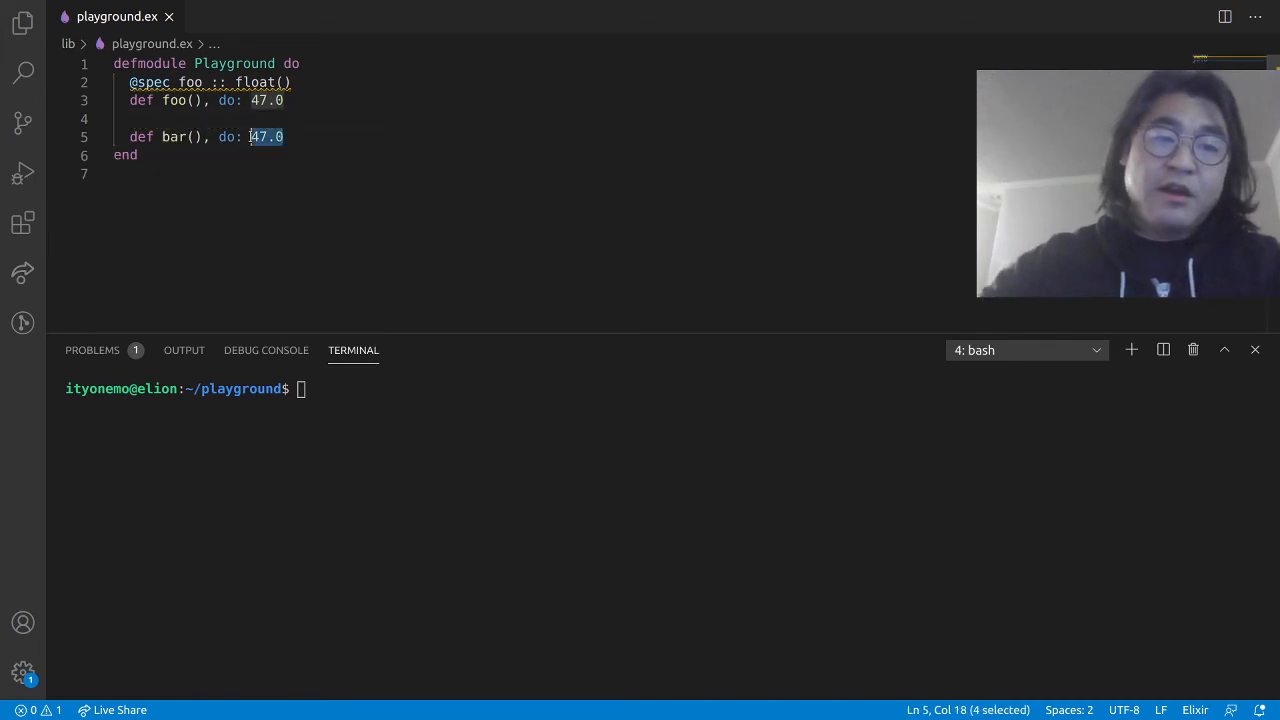
pyautogui.write('"bar"')
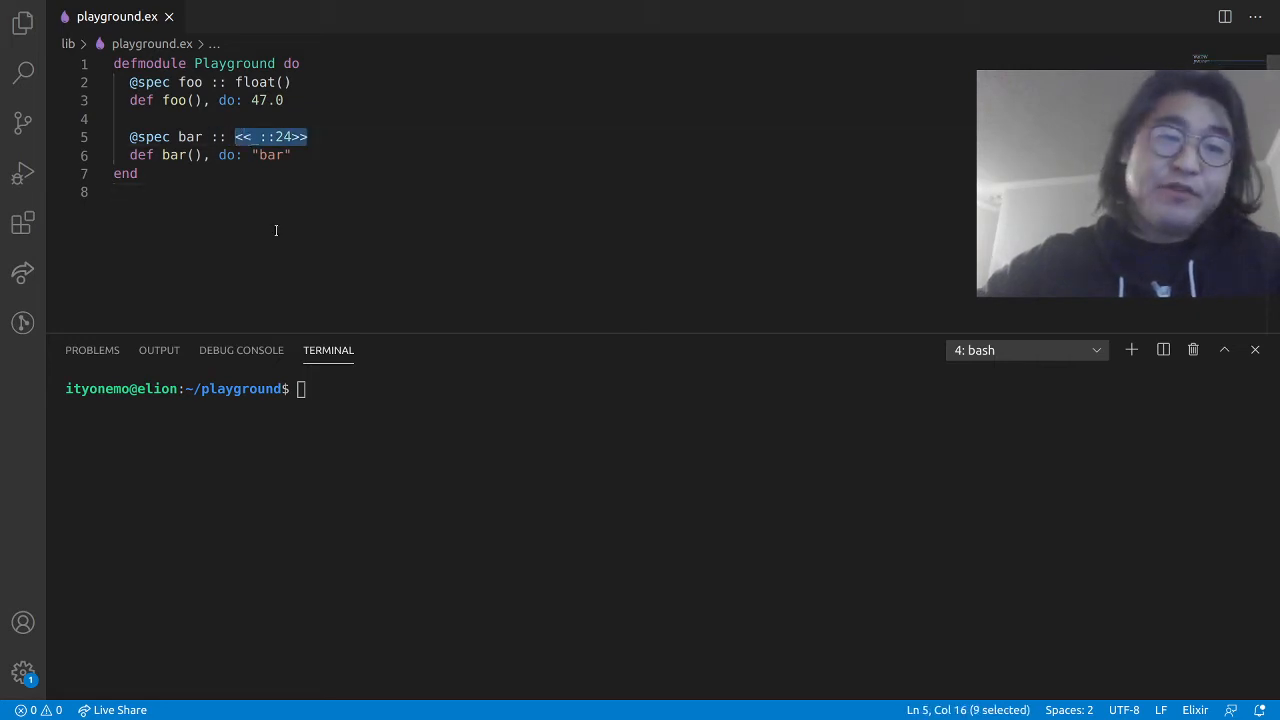
pyautogui.write('String.t(')
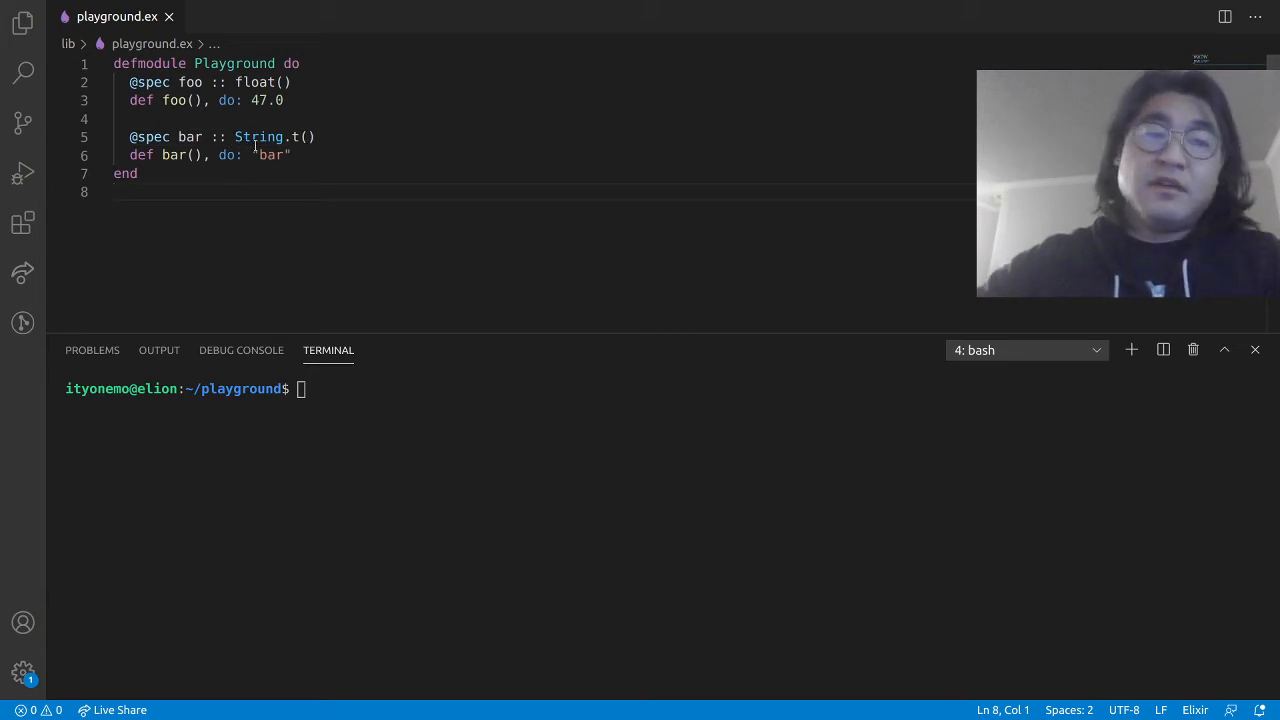
pyautogui.moveTo(258, 137)
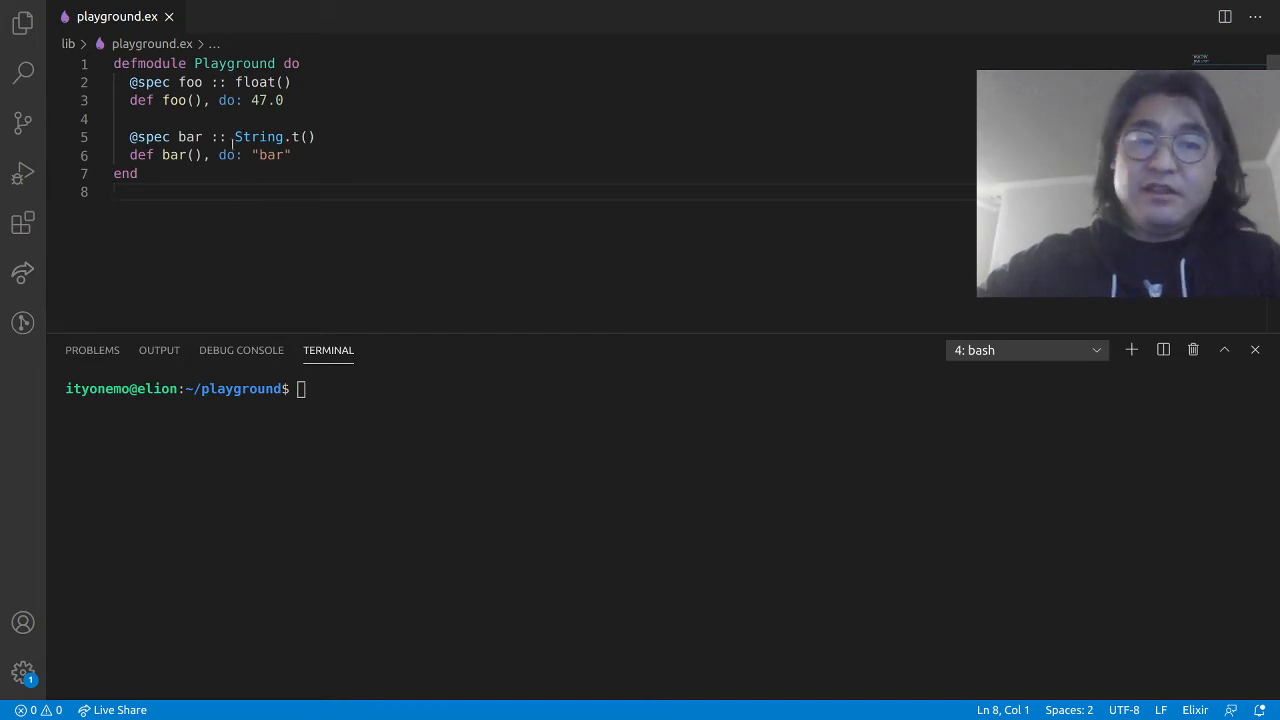
# Step: Try the literal "bar" as bar's spec, then restore String.t and add a new line
pyautogui.moveTo(235, 137); pyautogui.dragTo(318, 137)
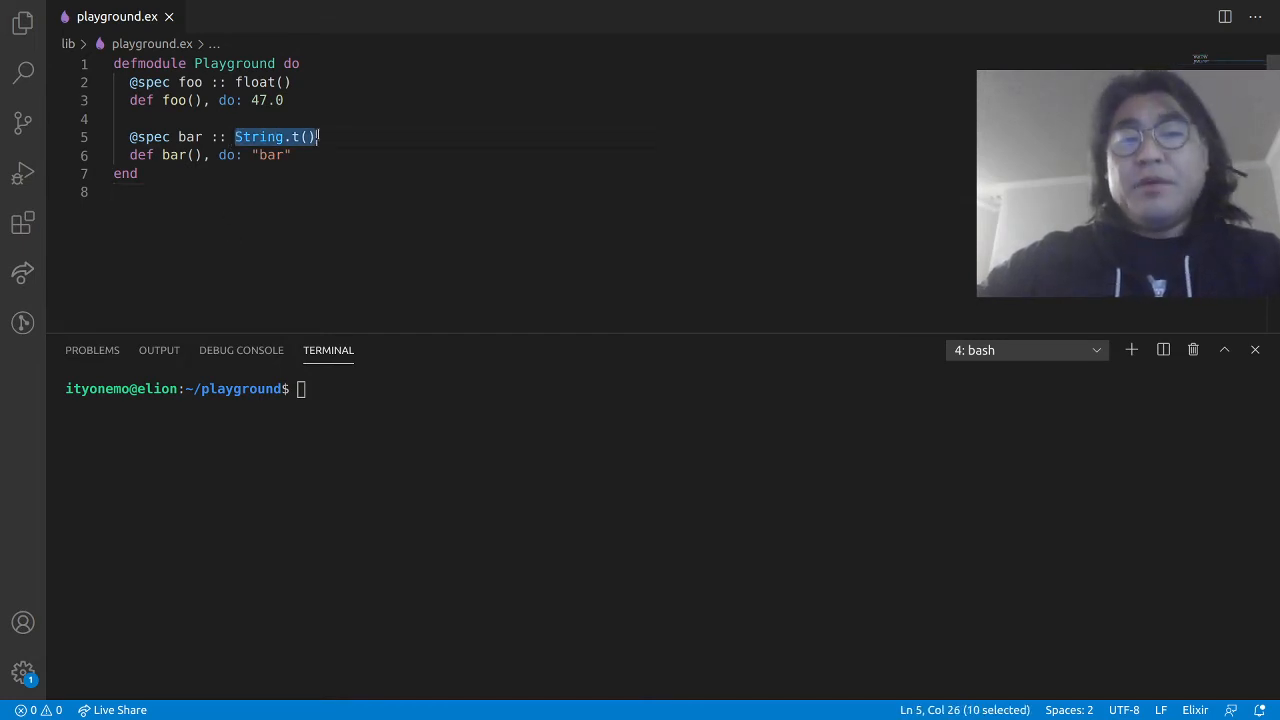
pyautogui.write('"bar"')
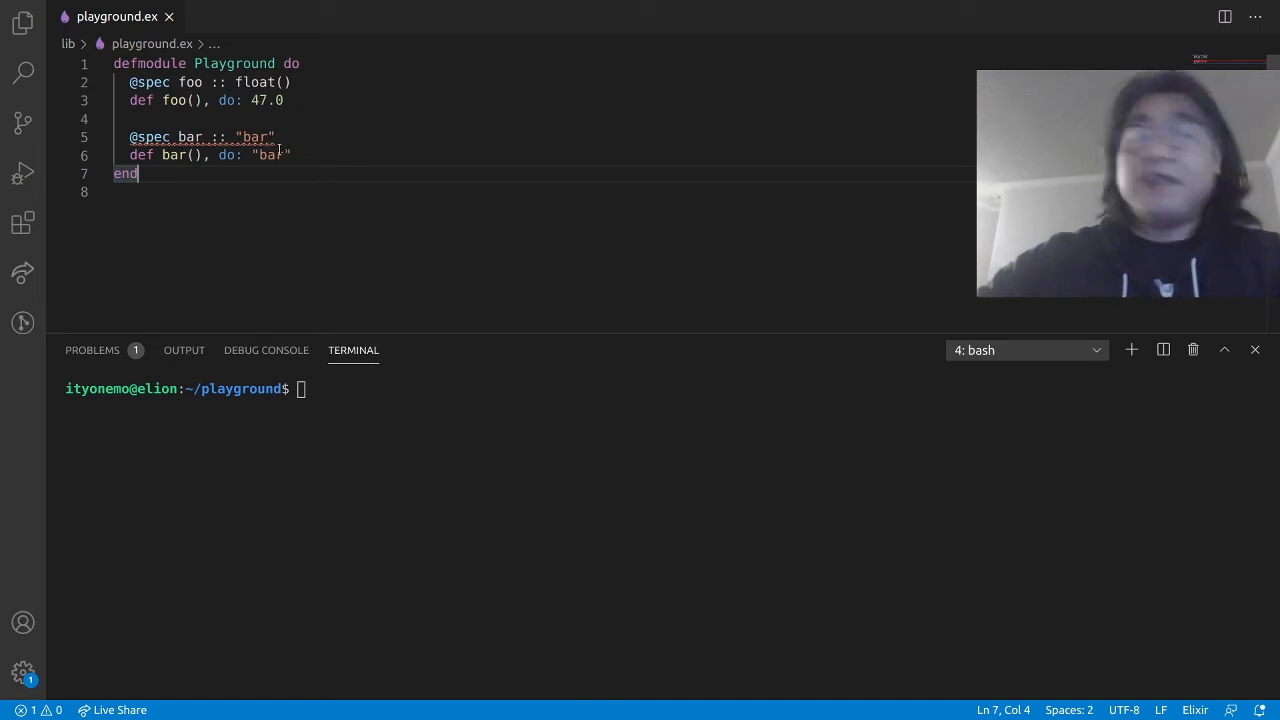
pyautogui.doubleClick(255, 137)
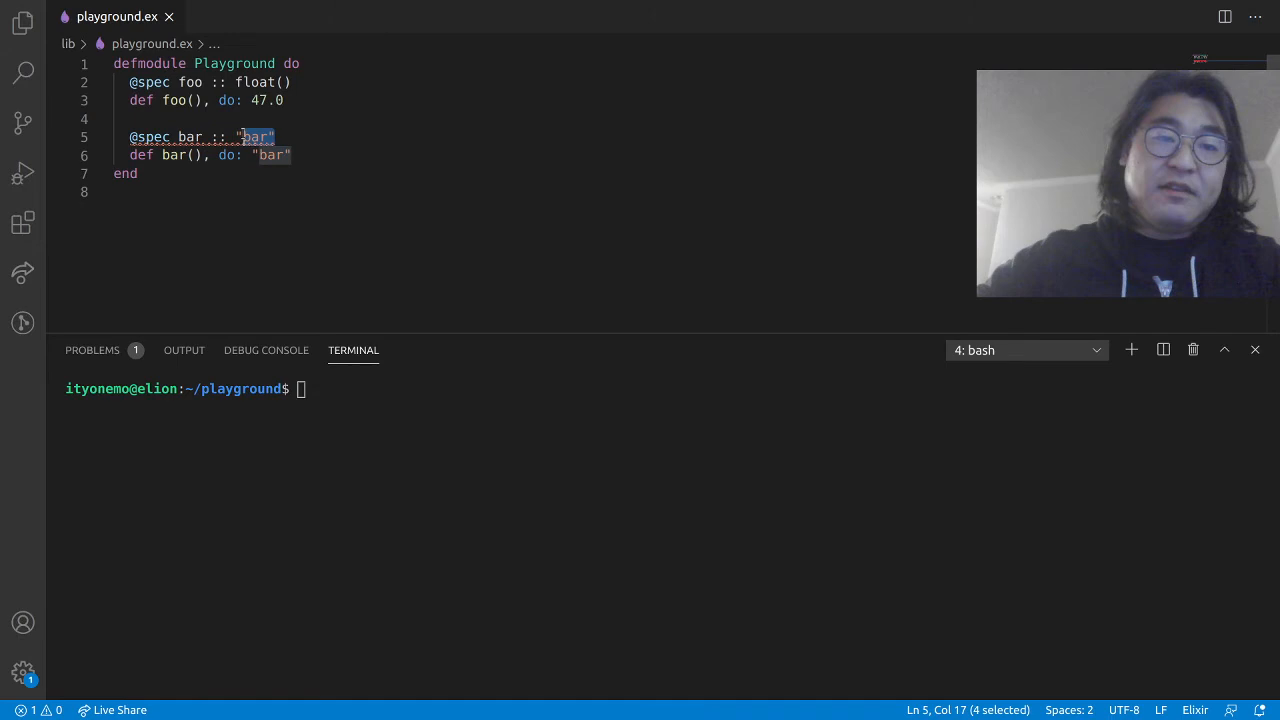
pyautogui.write('S')
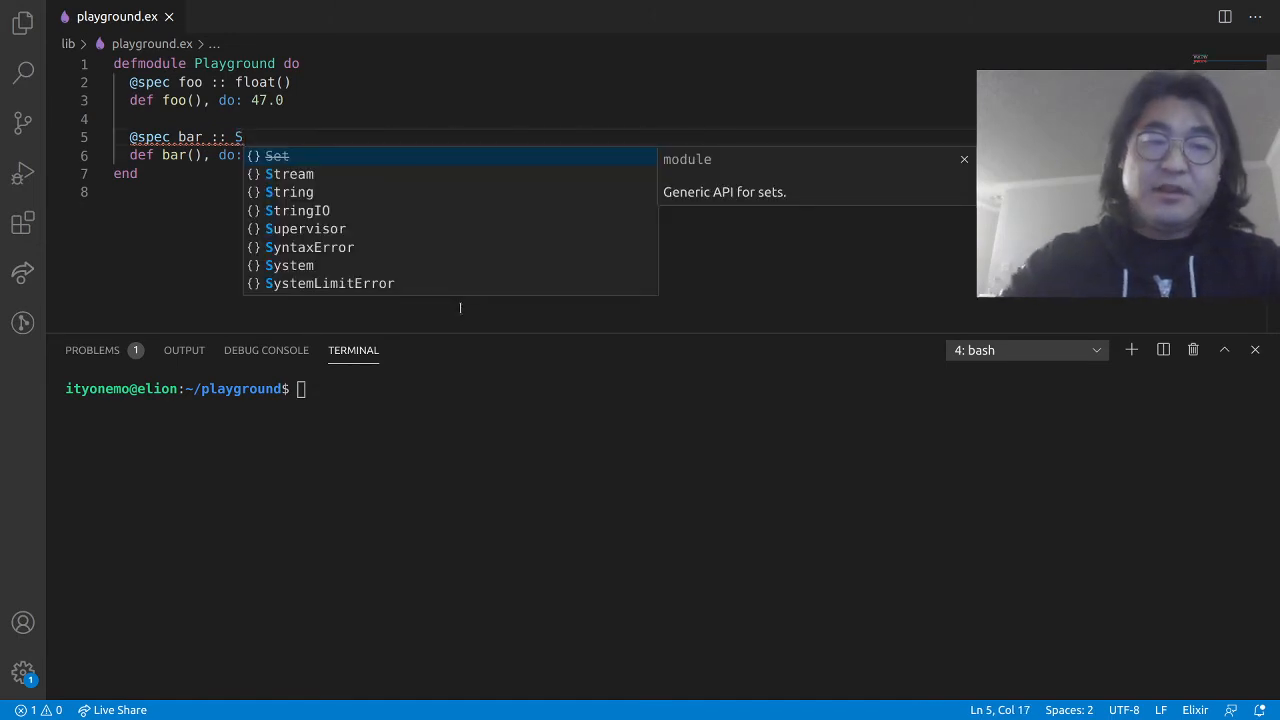
pyautogui.write('tring.t')
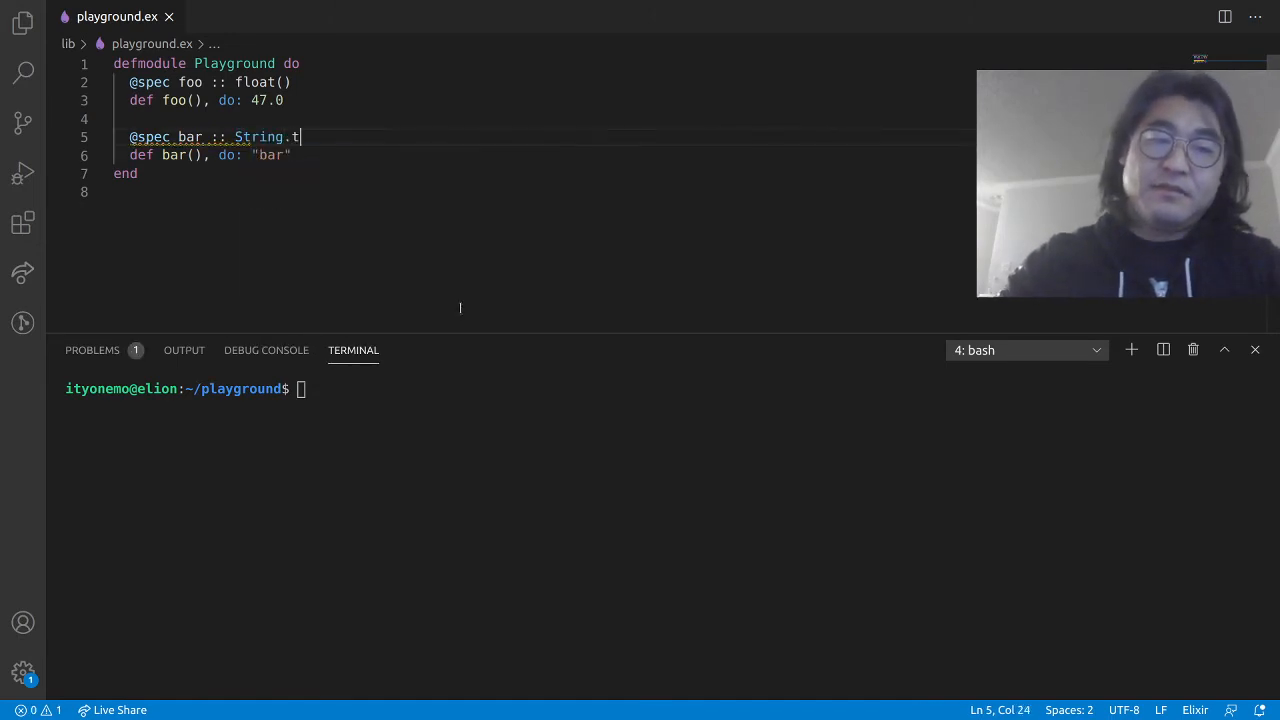
pyautogui.press('Enter')
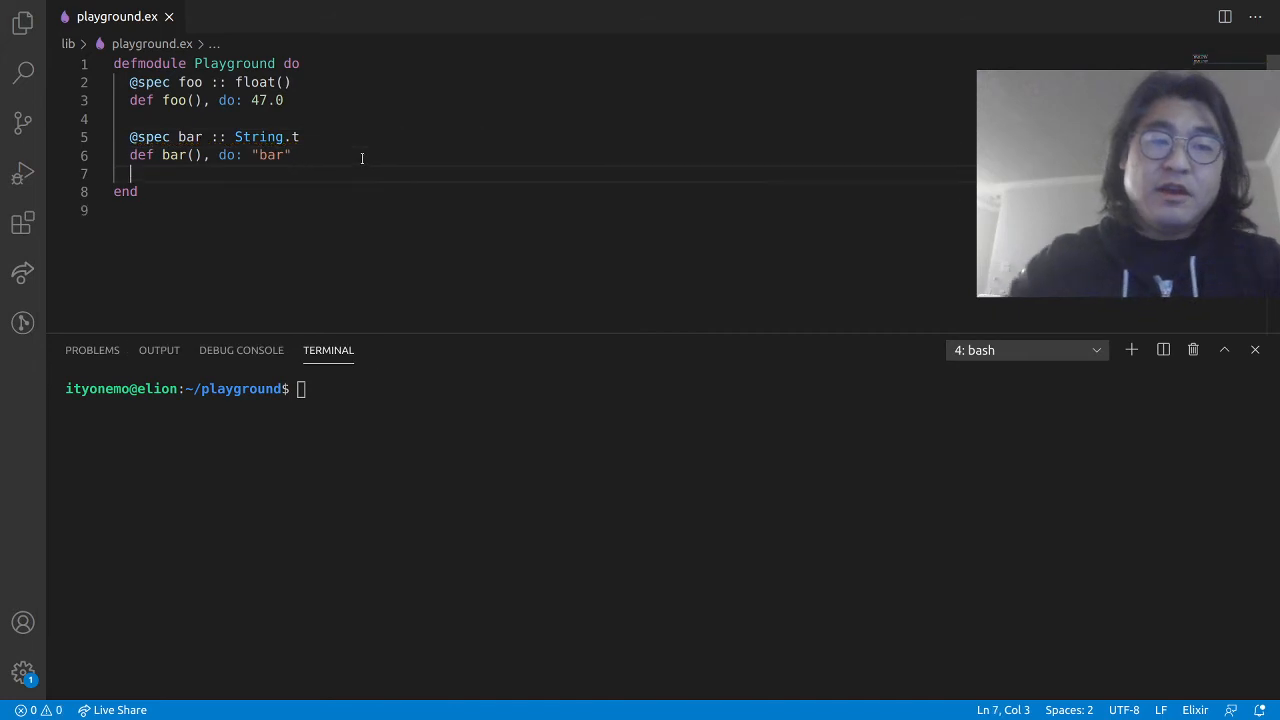
# Step: Define baz returning [:foo, :bar] specced as [:bar | :foo, ...], then start iex
pyautogui.write('def baz(), do:')
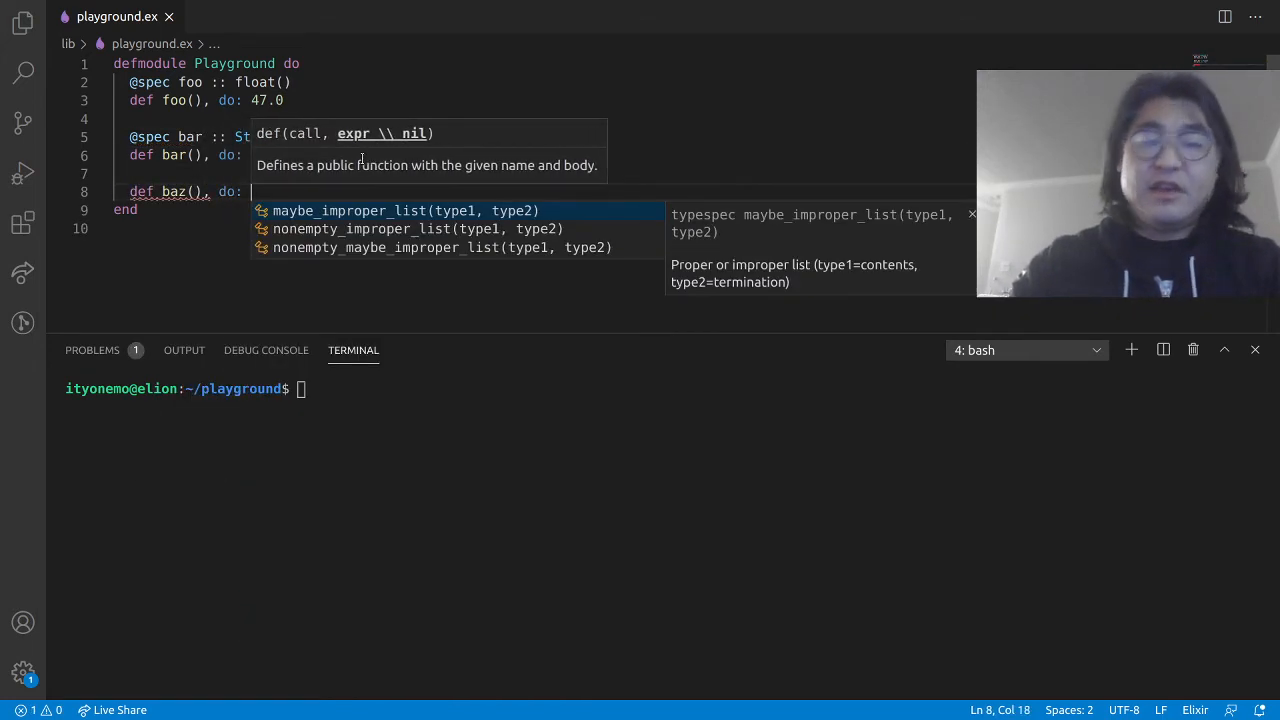
pyautogui.write(']')
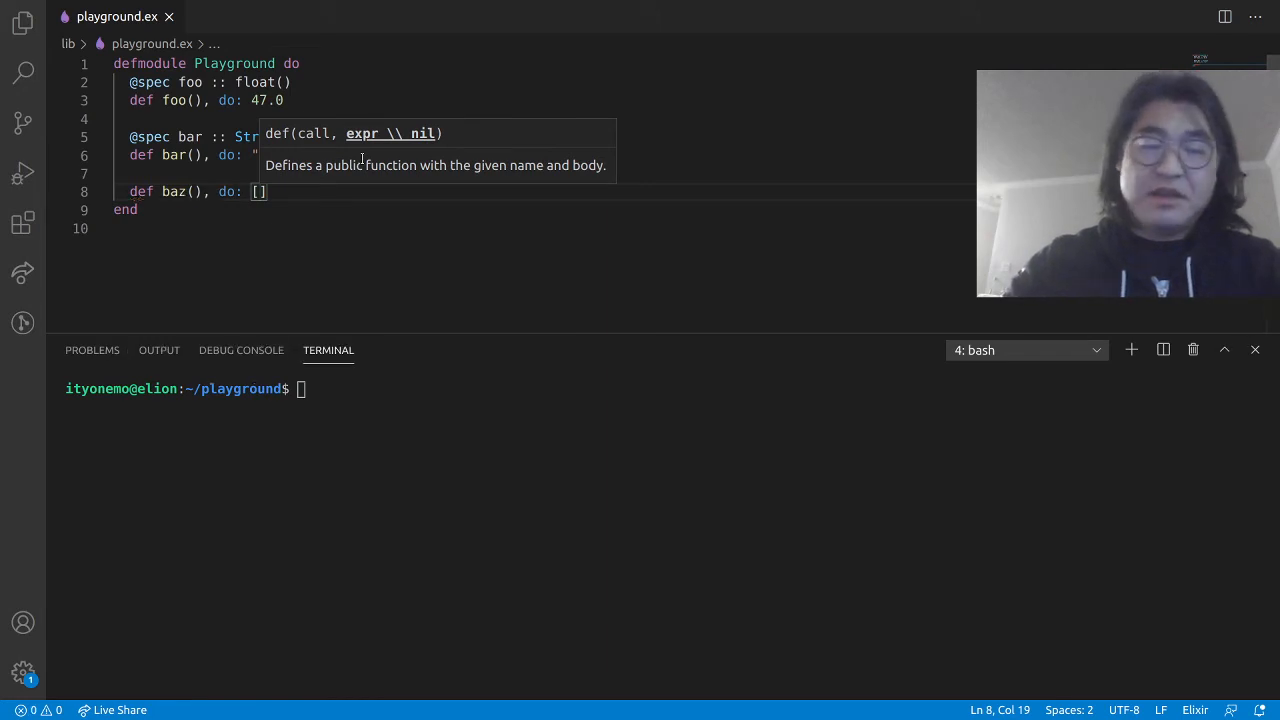
pyautogui.write(':foo, :bar')
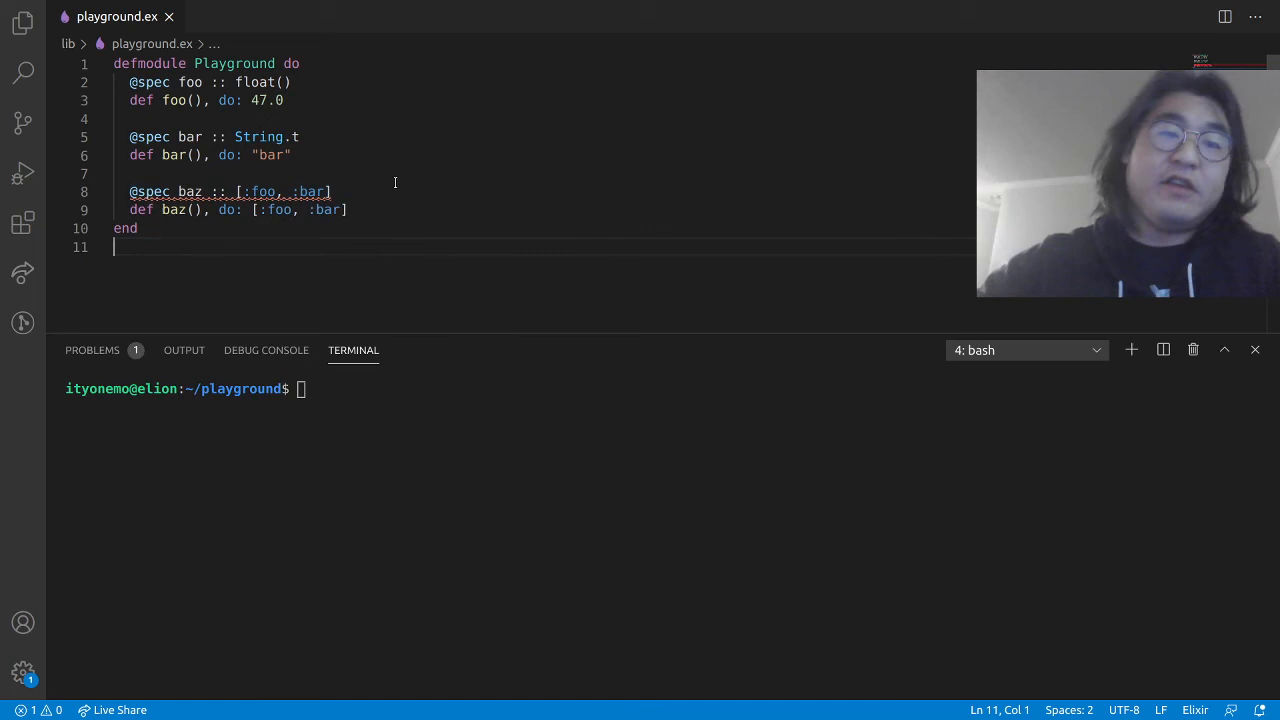
pyautogui.moveTo(240, 191); pyautogui.dragTo(331, 191)
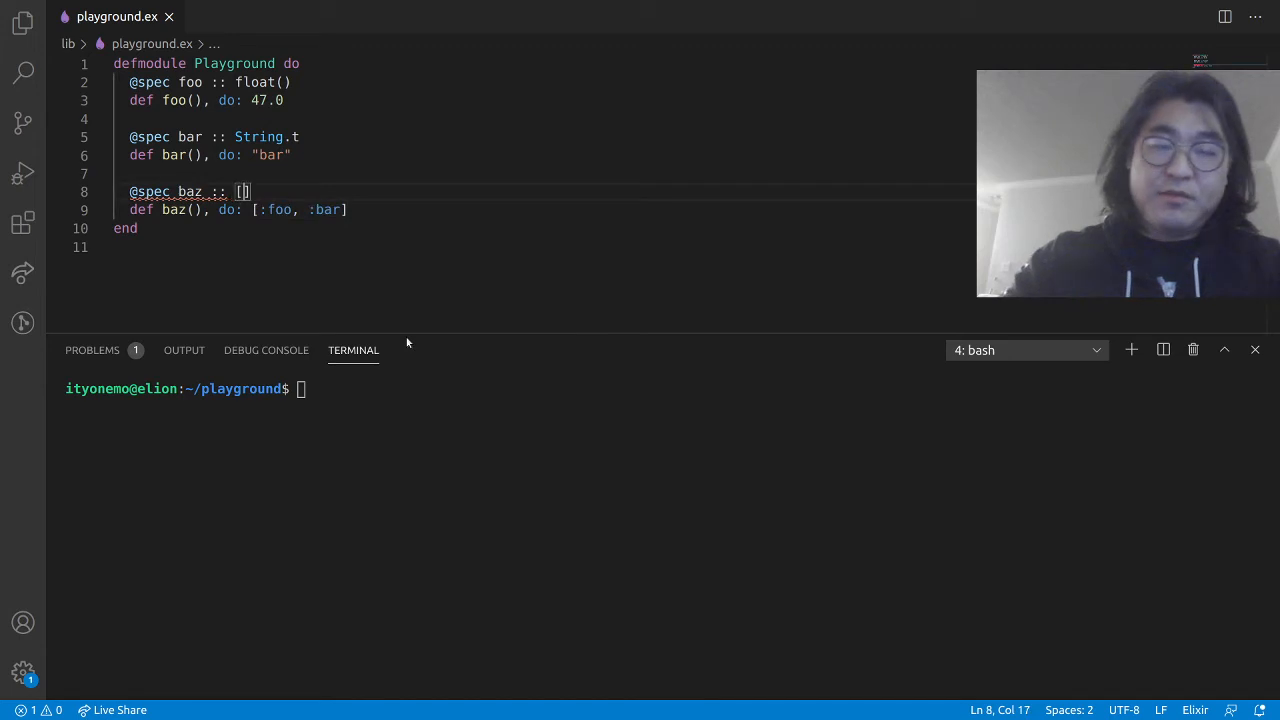
pyautogui.write(':bar')
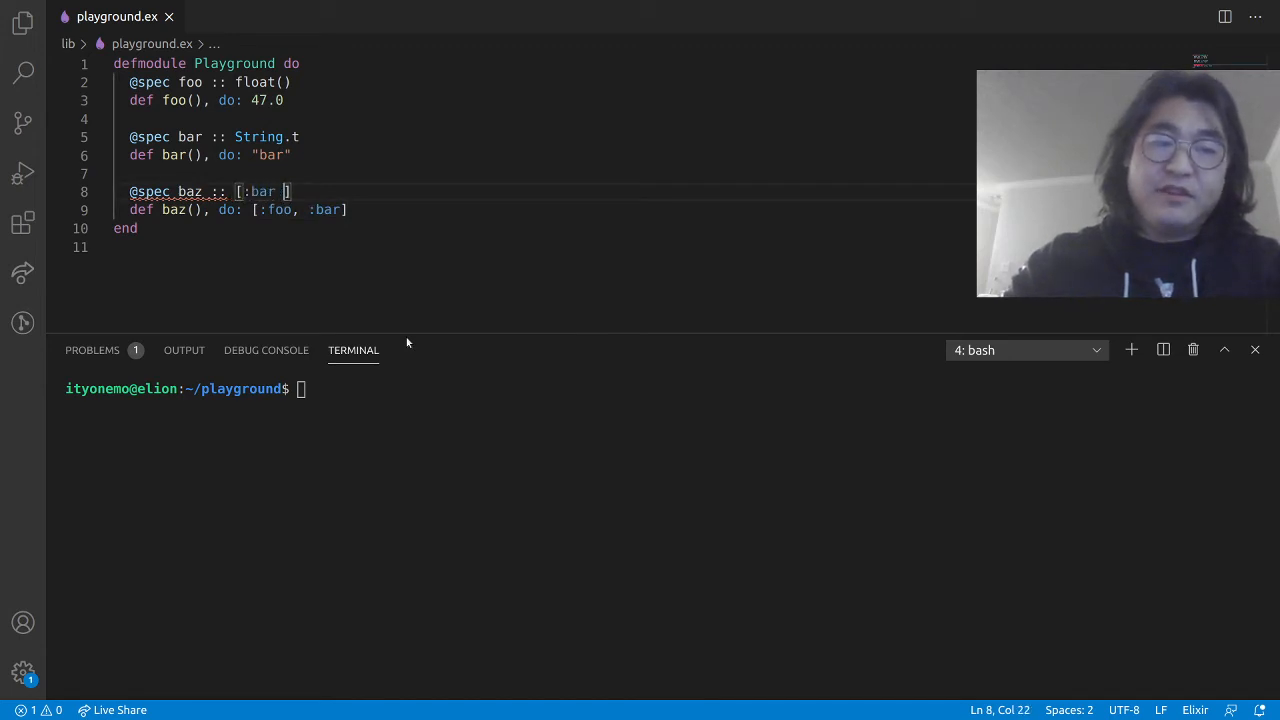
pyautogui.write('| :foo, ...')
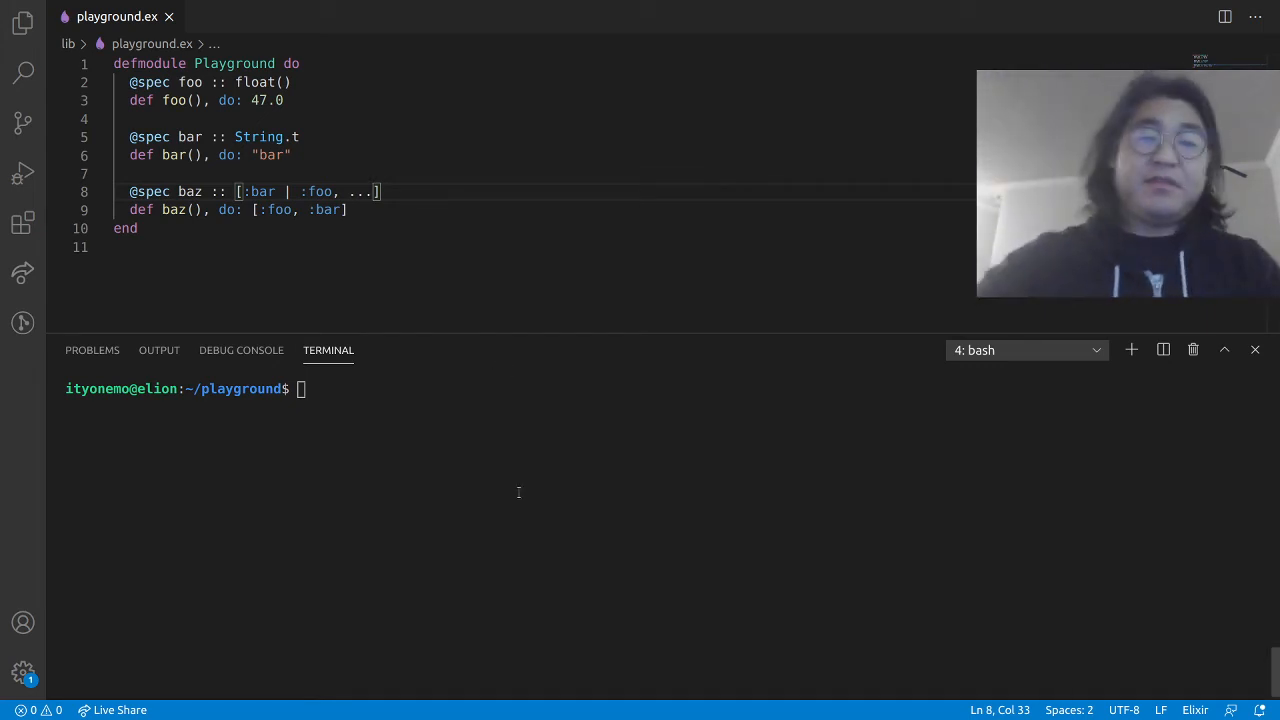
pyautogui.write('iex -S mix')
pyautogui.write('import Type')
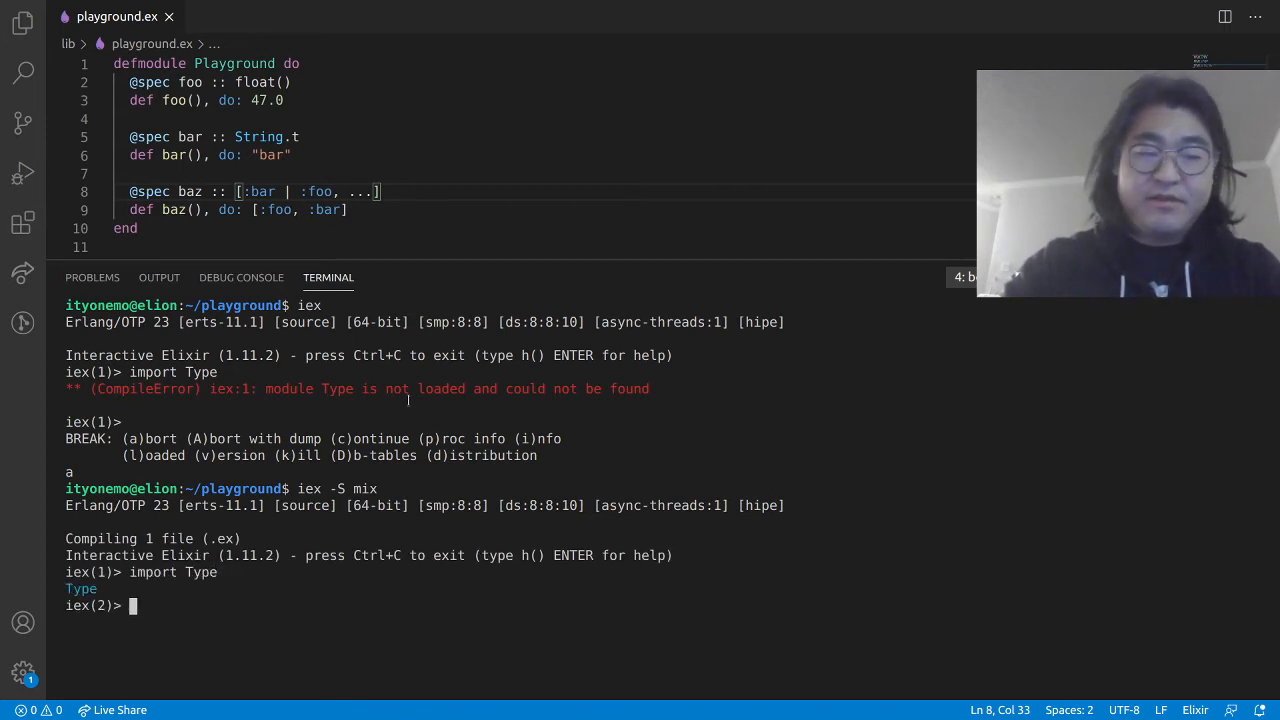
# Step: Clear IEx and view literal types for an atom, "foo" and ["bar", "foo"]
pyautogui.write('clear(')
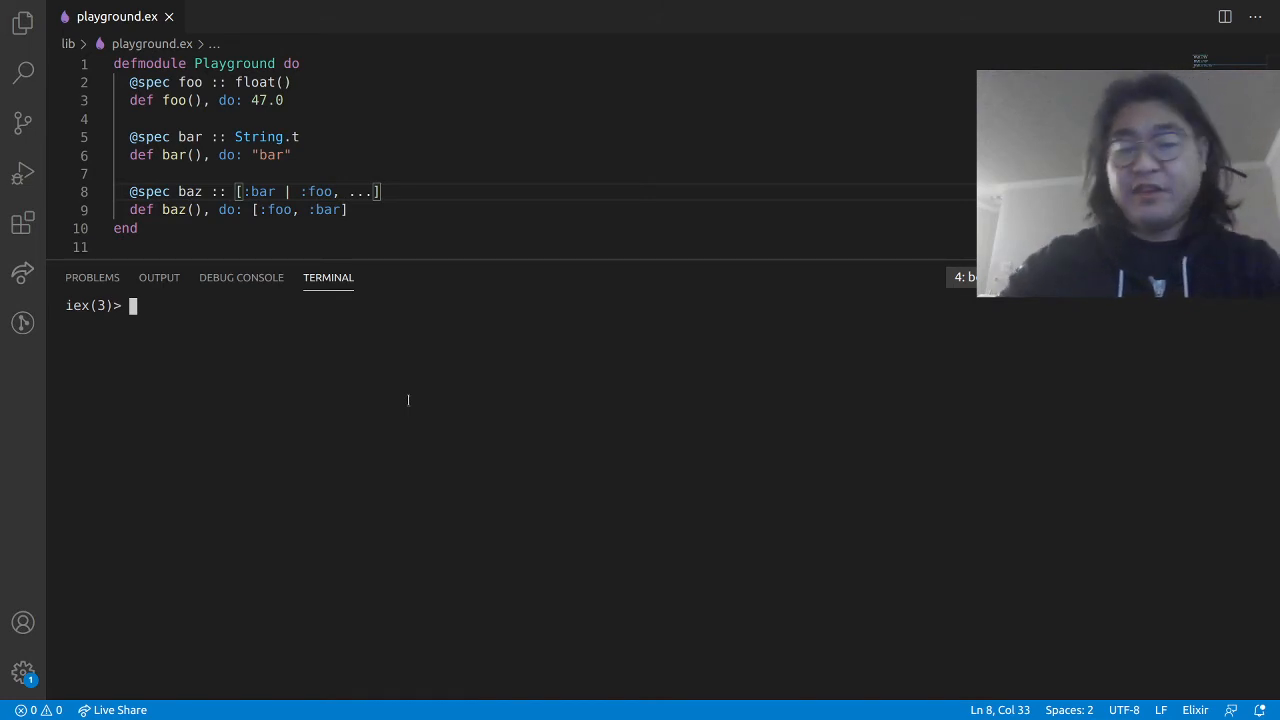
pyautogui.write('l')
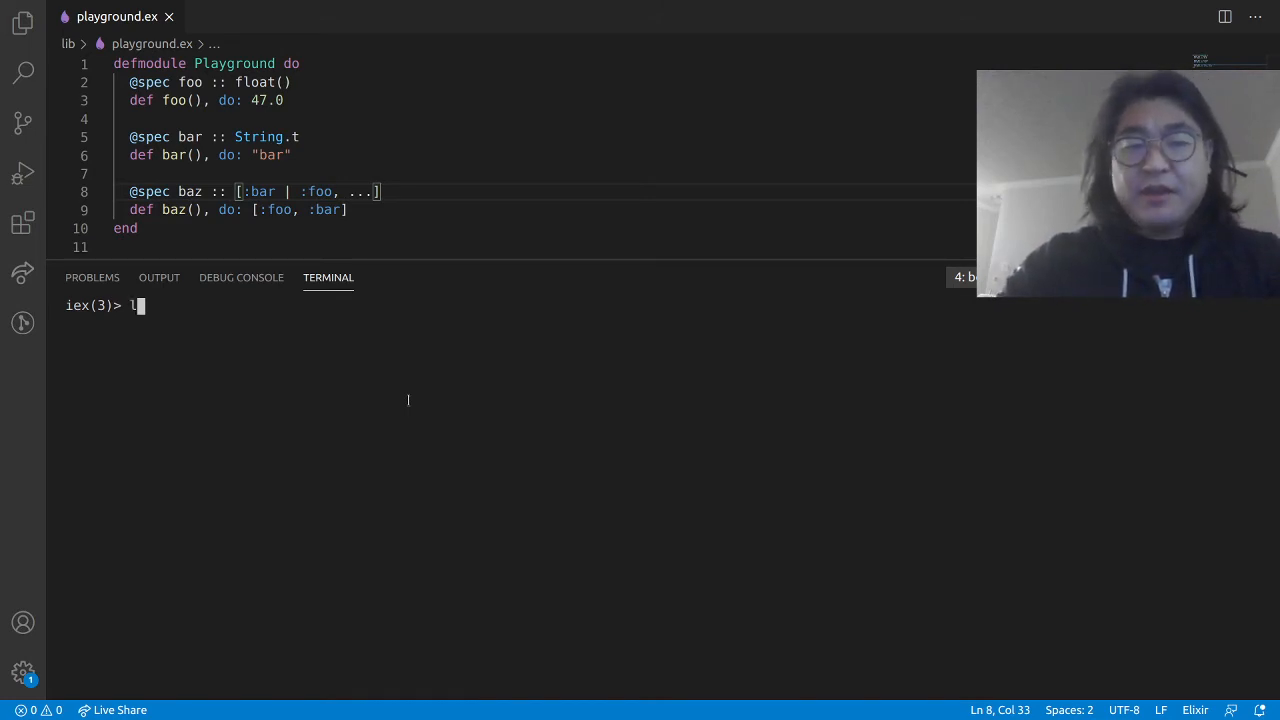
pyautogui.write('iteral(:bar')
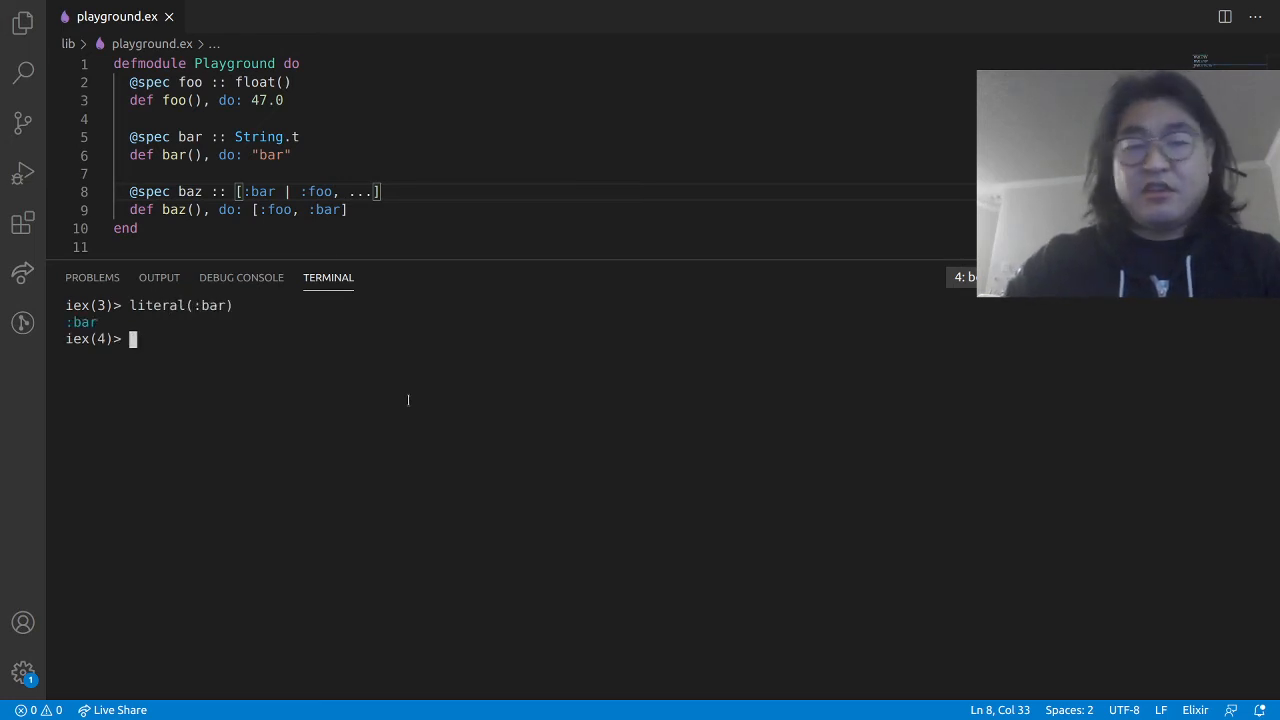
pyautogui.write('literal("foo')
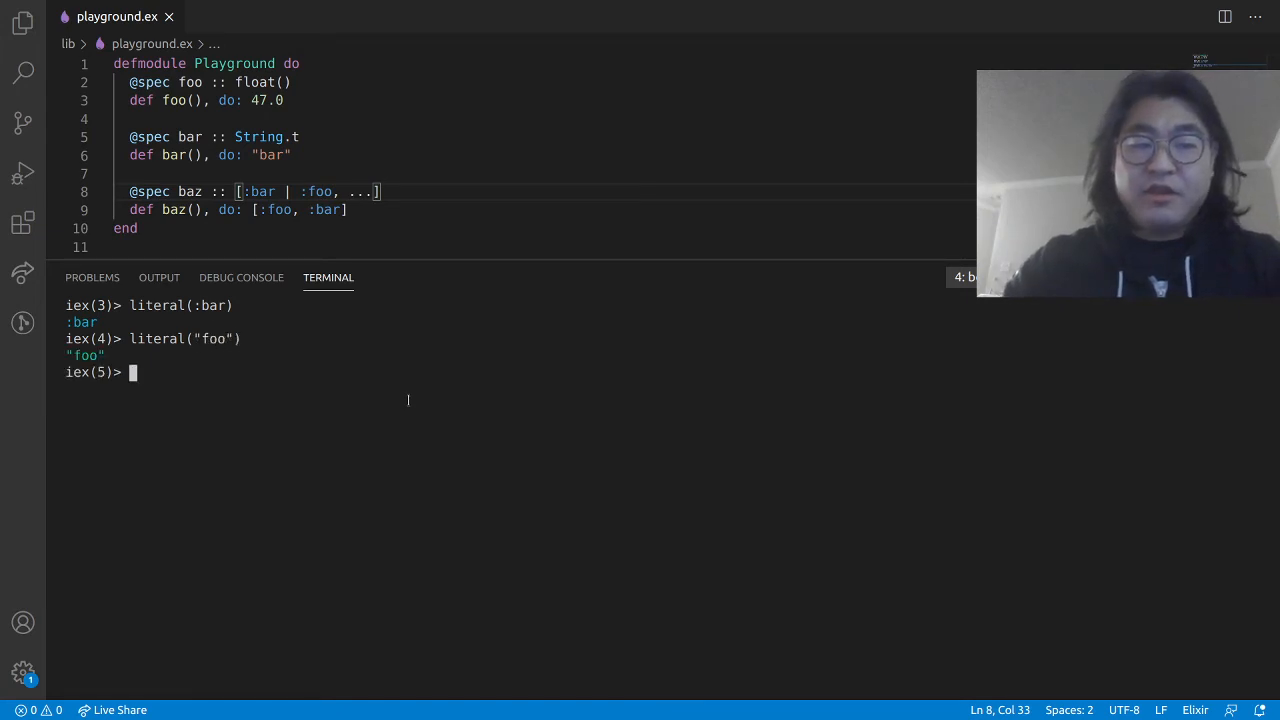
pyautogui.write('literal("')
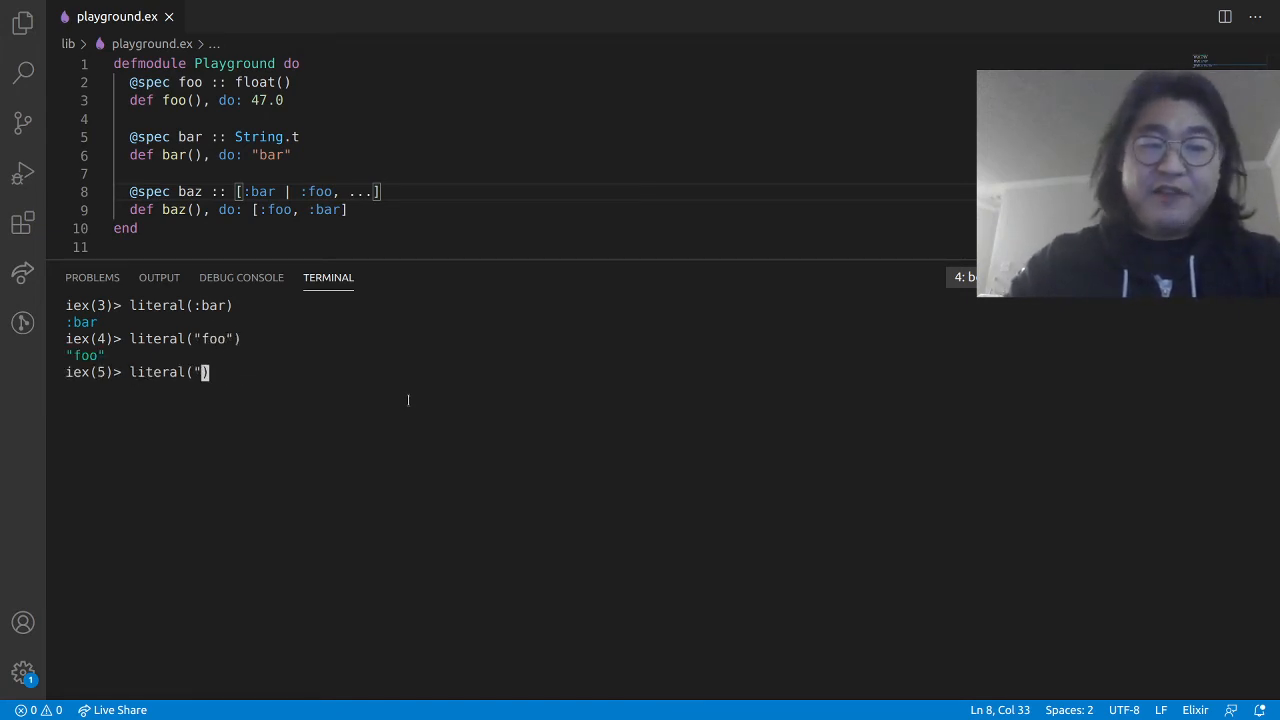
pyautogui.write('[')
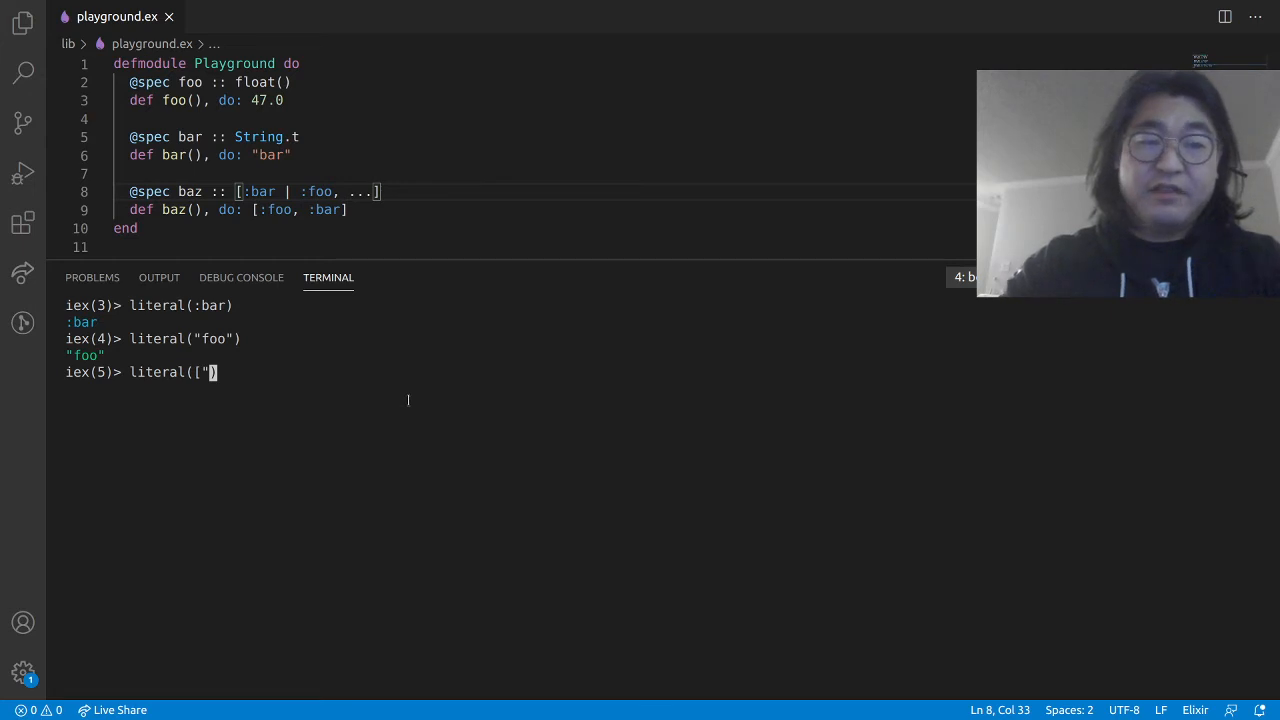
pyautogui.write('bar", "foo')
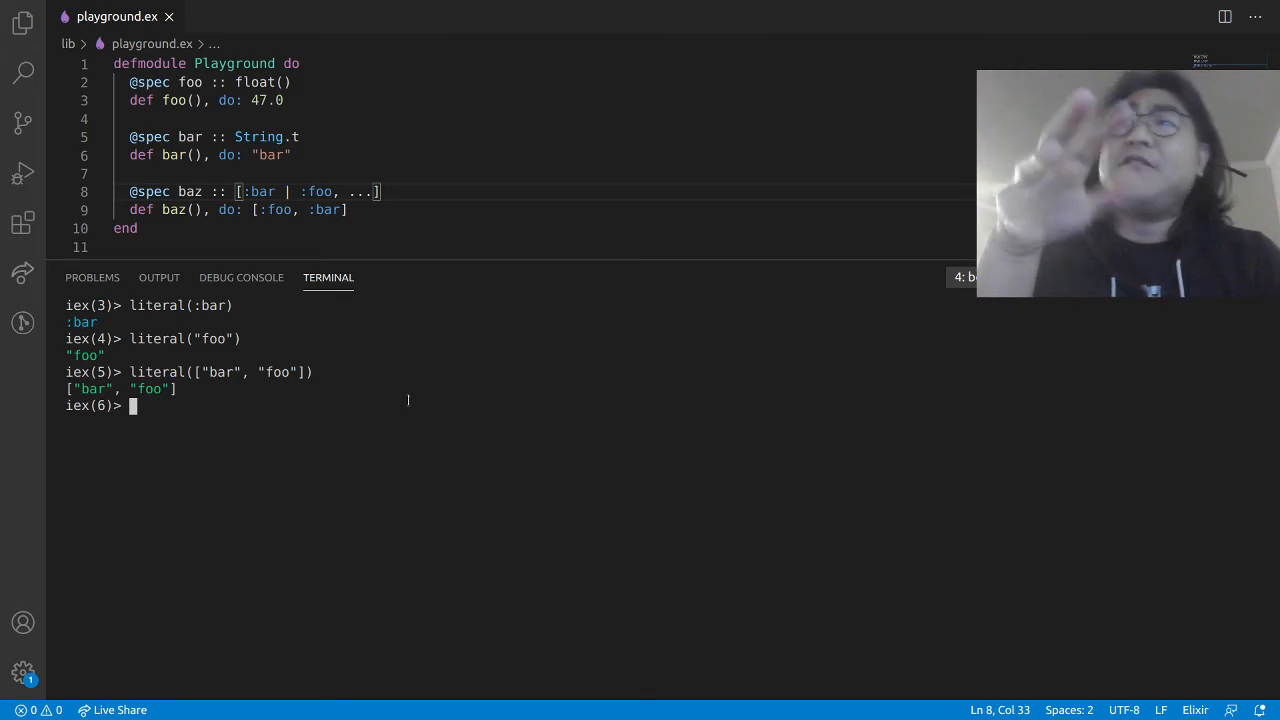
# Step: Get the literal type of the {:ok, "message"} tuple
pyautogui.write('lit')
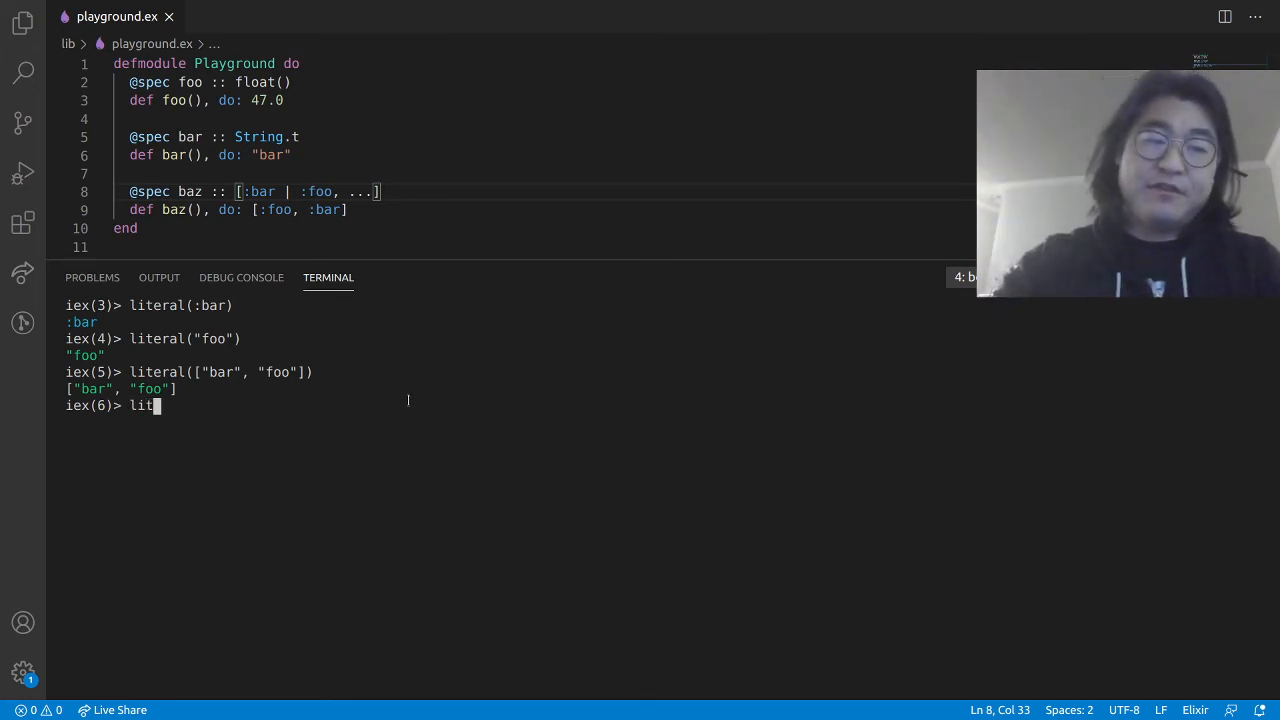
pyautogui.write('eral({')
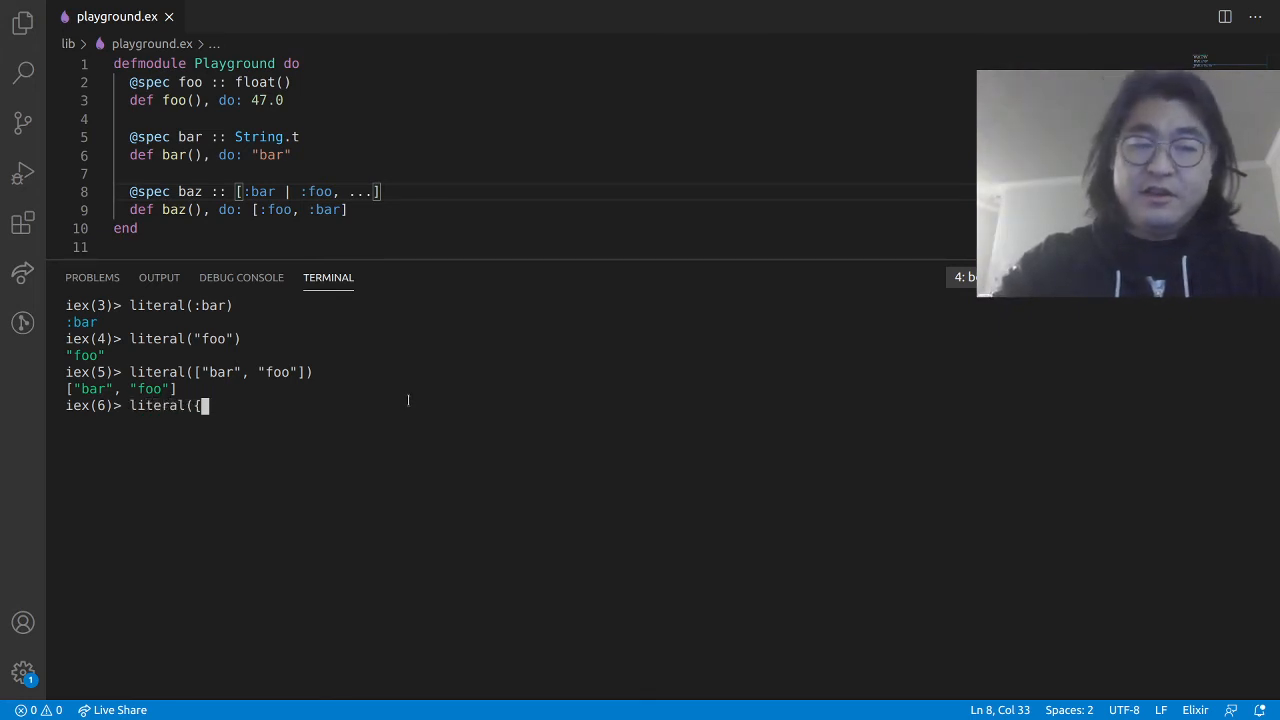
pyautogui.write(':foo')
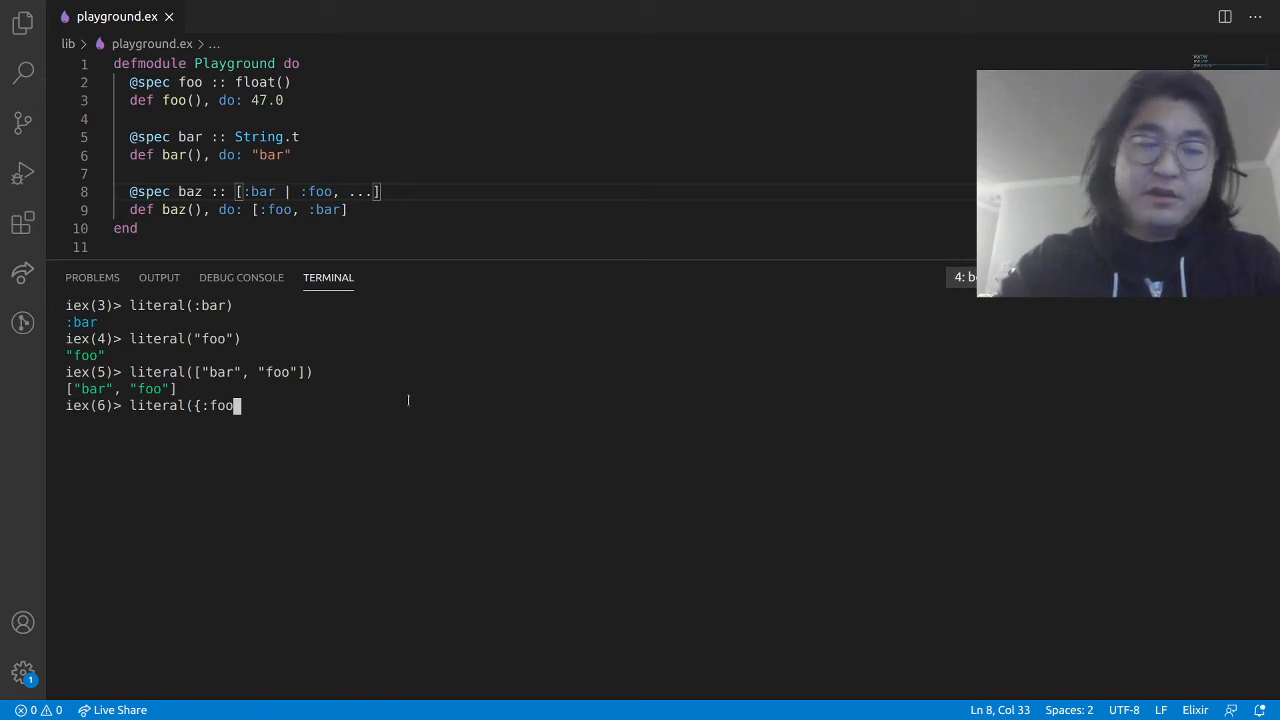
pyautogui.write(':ok, "message')
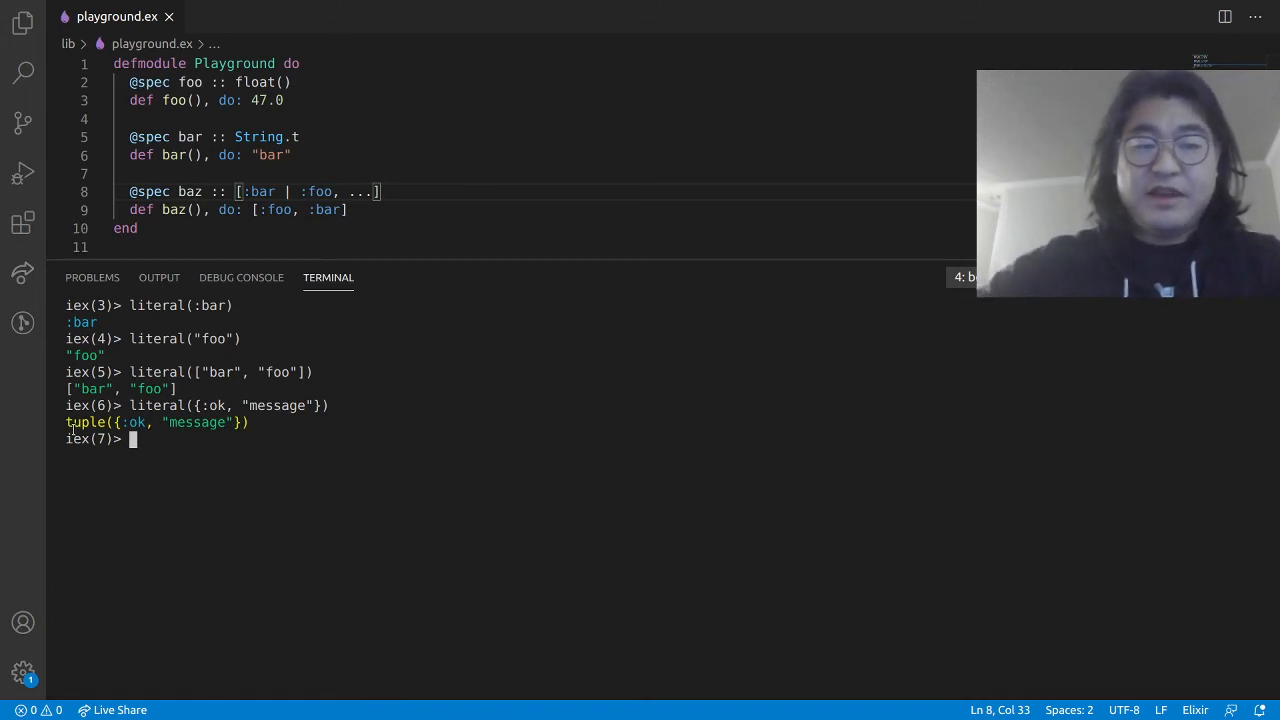
pyautogui.write('i')
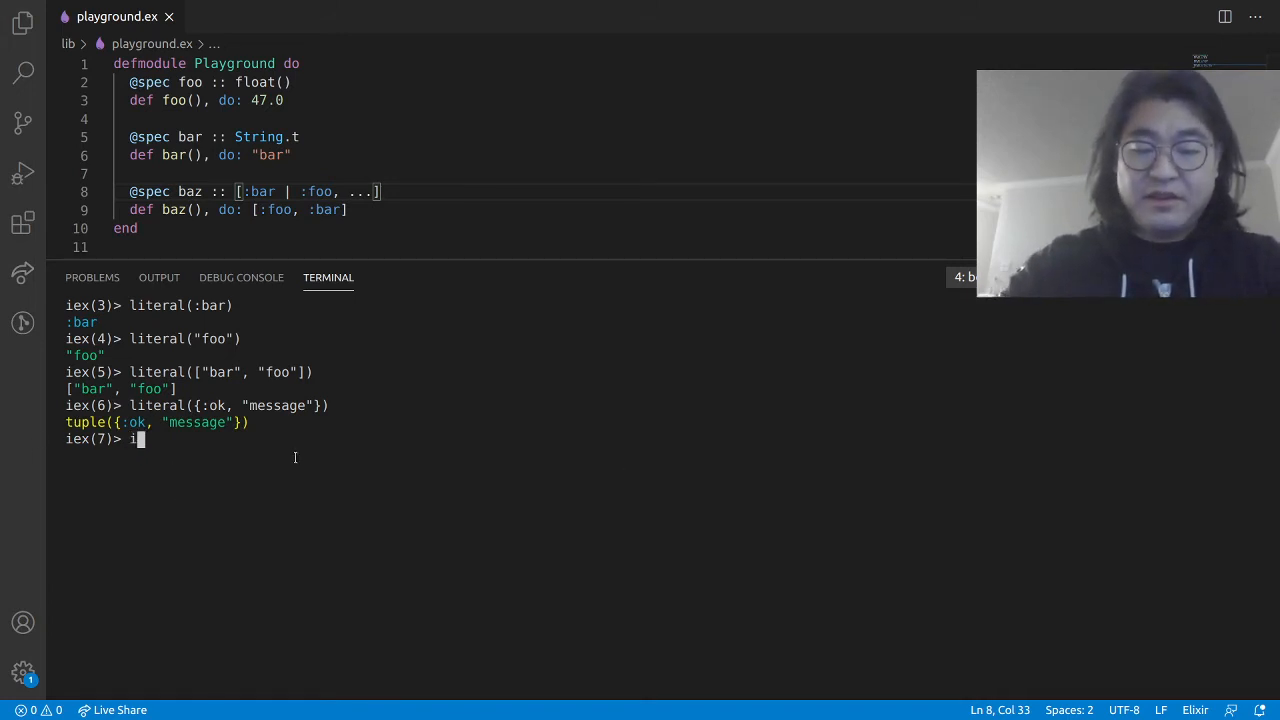
# Step: Print the tuple type's raw struct with IO.inspect(v, structs: false), then run normalize(:bar)
pyautogui.write('nspect(')
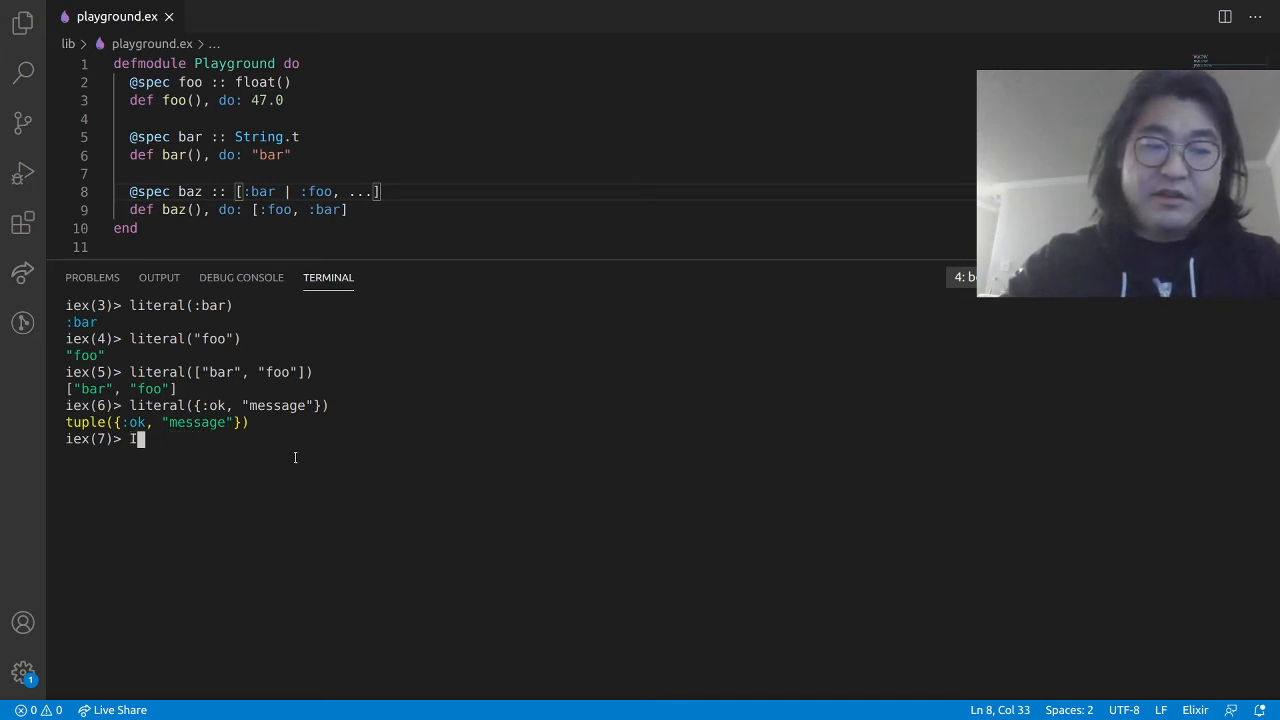
pyautogui.write('O.inspect(')
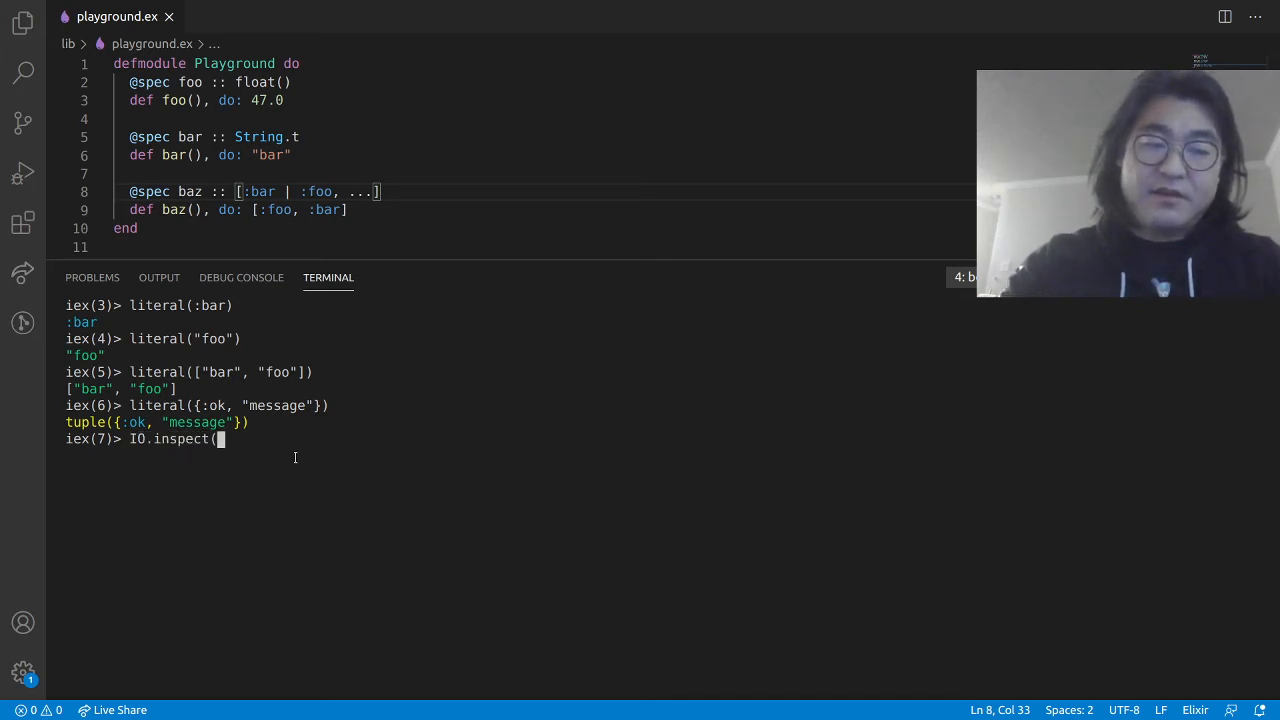
pyautogui.write('v, :')
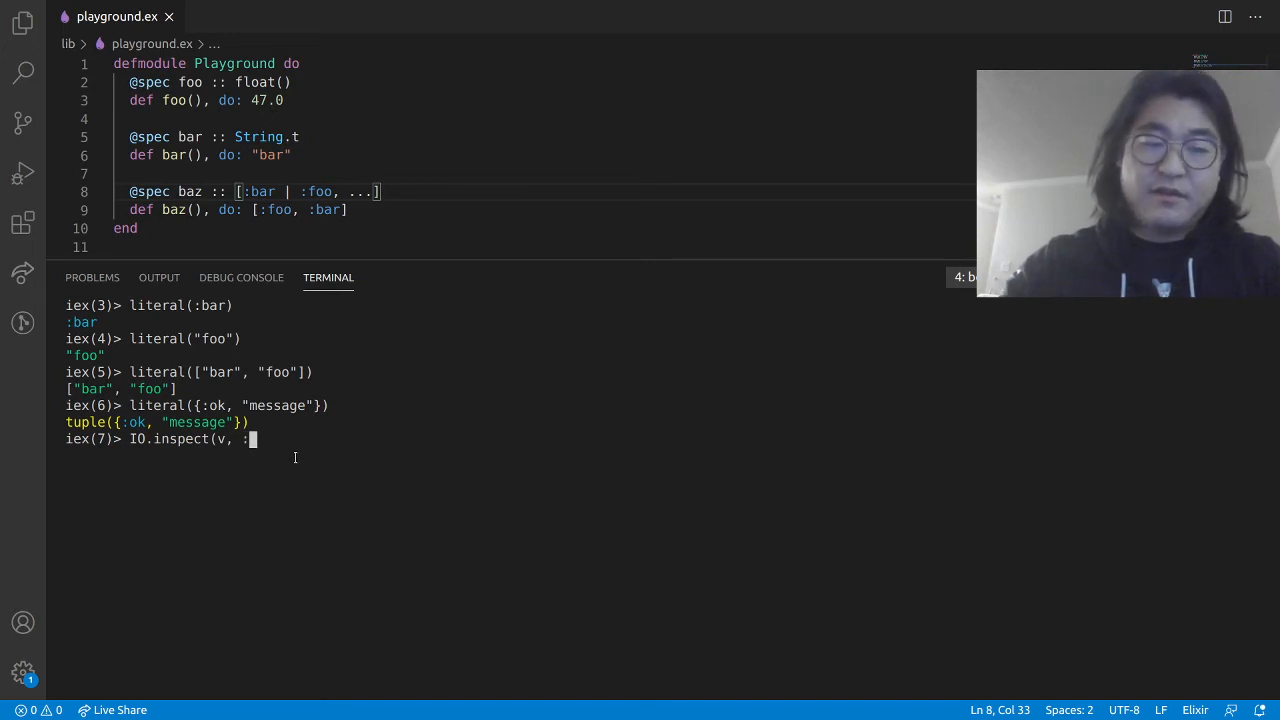
pyautogui.write('structs:')
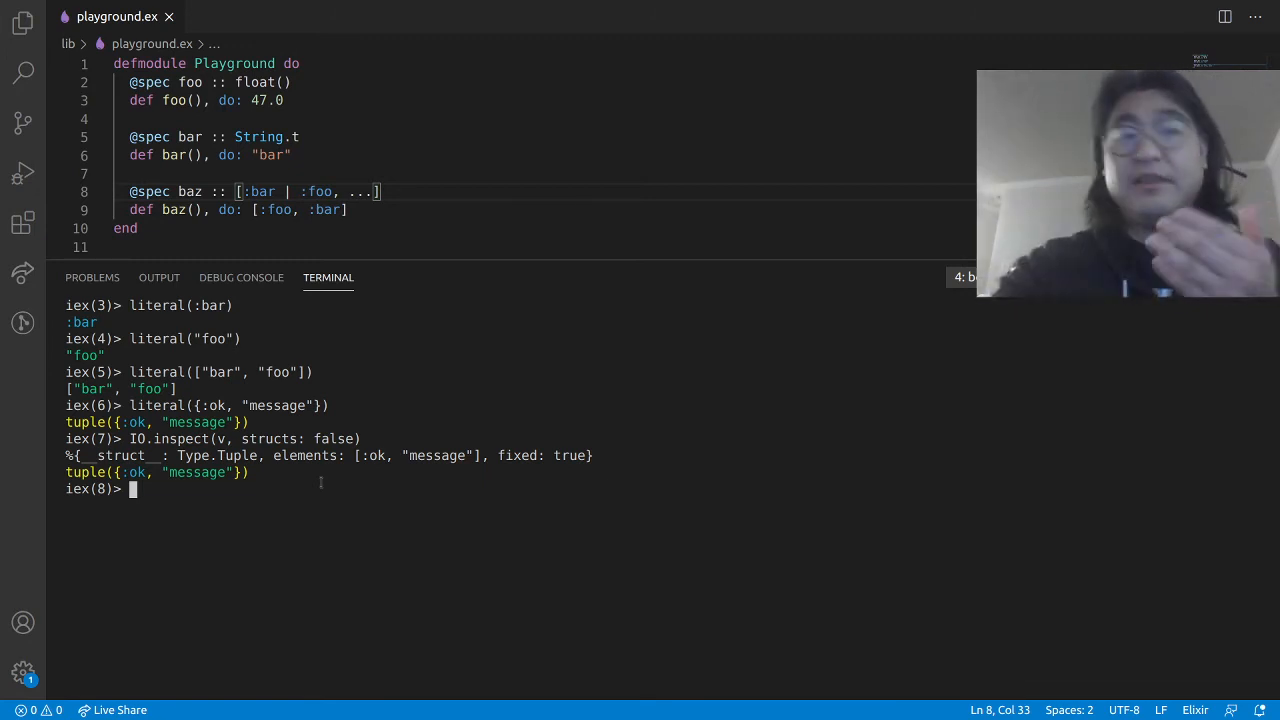
pyautogui.moveTo(353, 514)
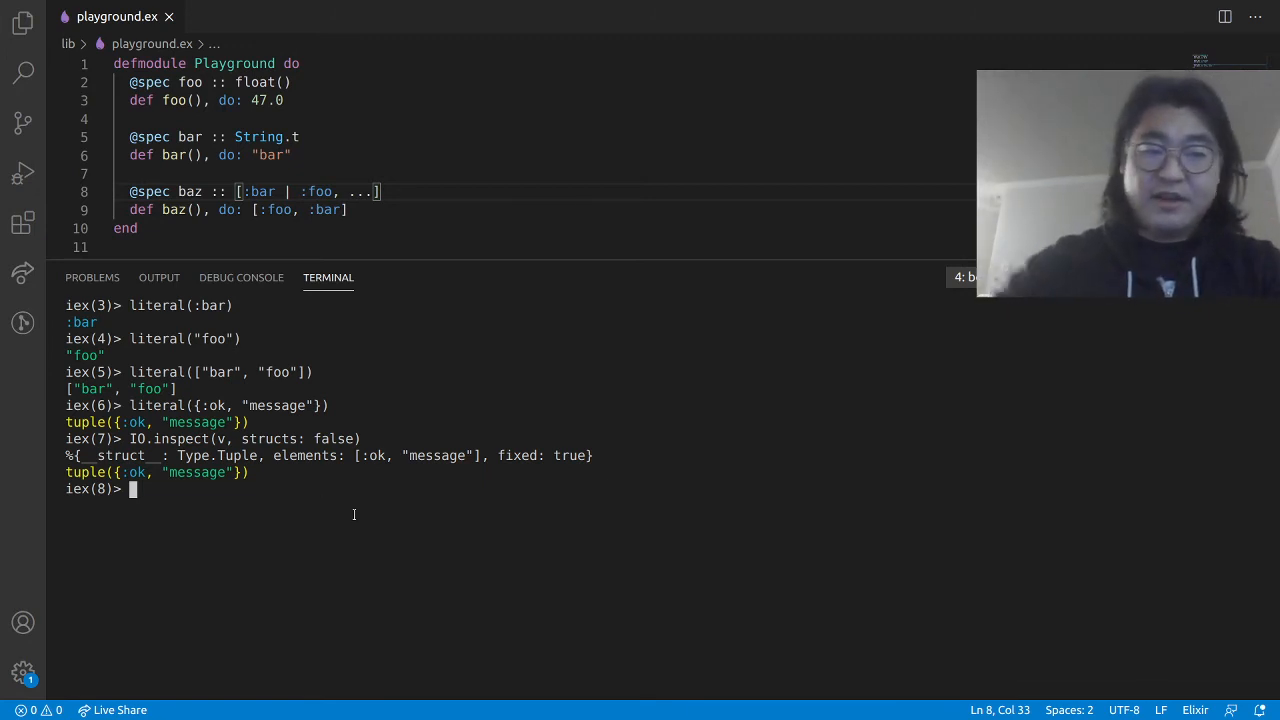
pyautogui.write('normalize(:bar')
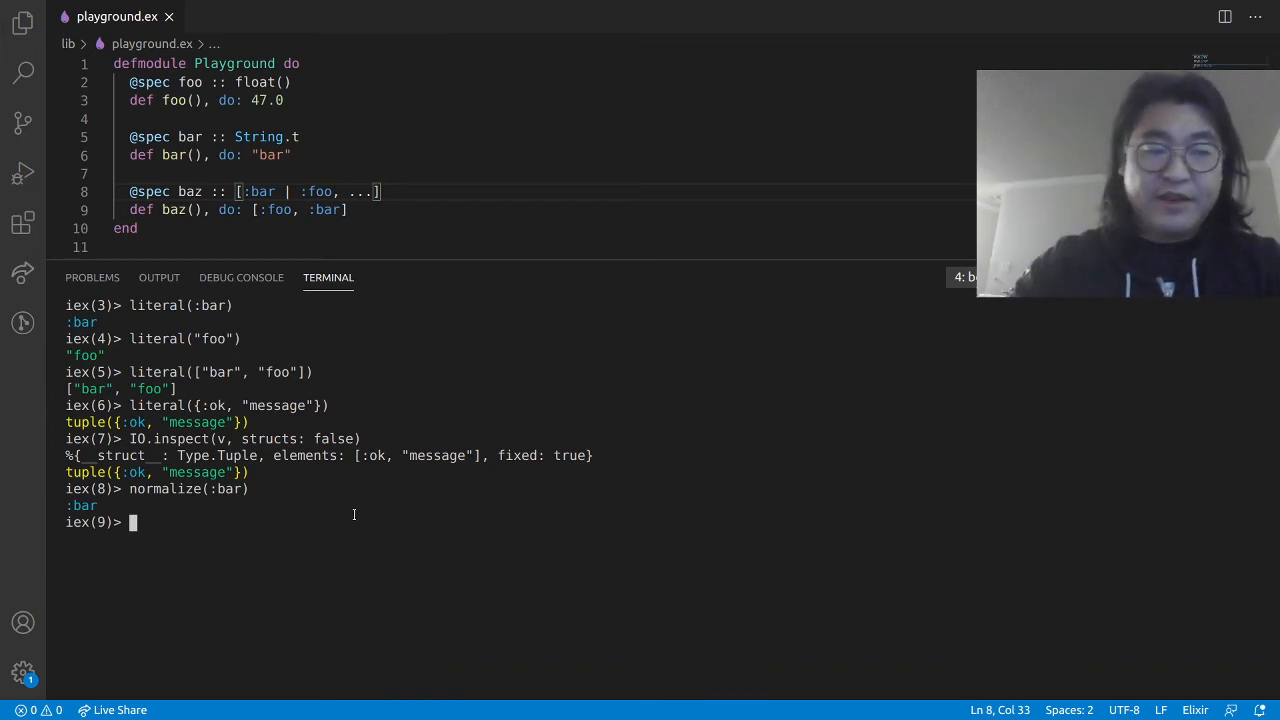
# Step: Normalize "foo", literal({:ok, "message"}) and [:foo, :bar] to see their generalized types
pyautogui.write('normalize(')
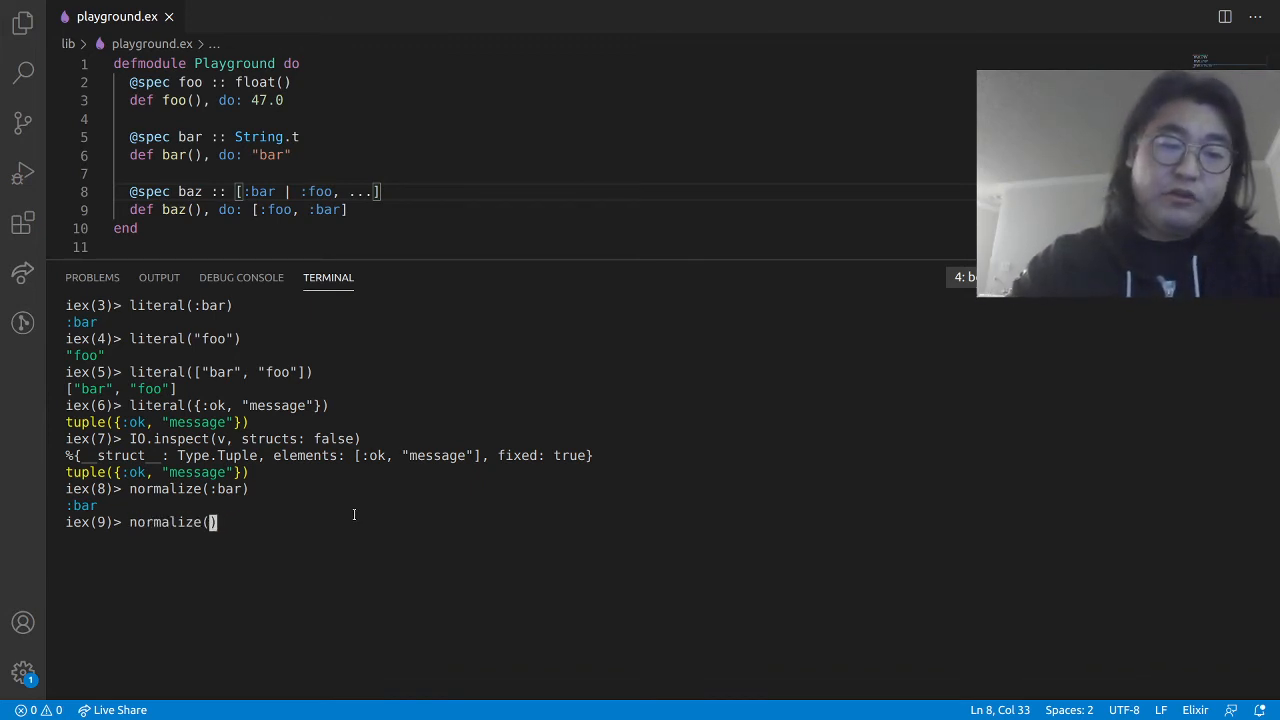
pyautogui.write('"foo')
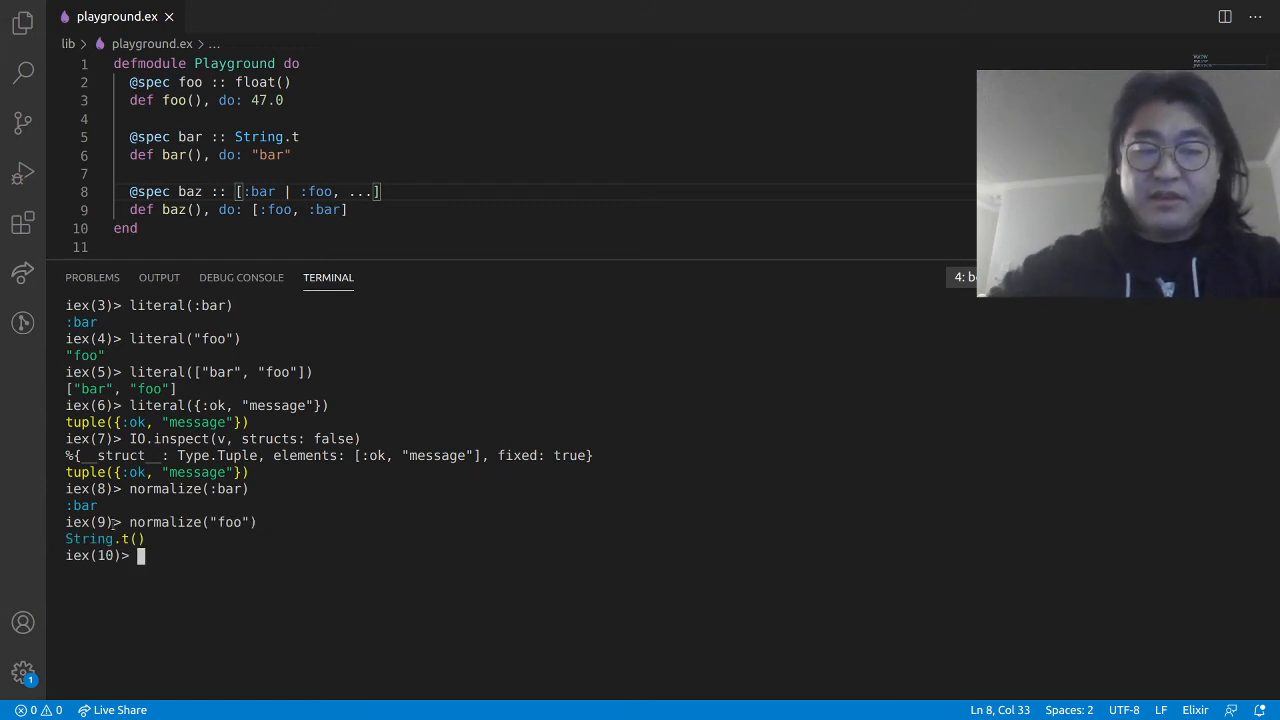
pyautogui.write('normalize("f')
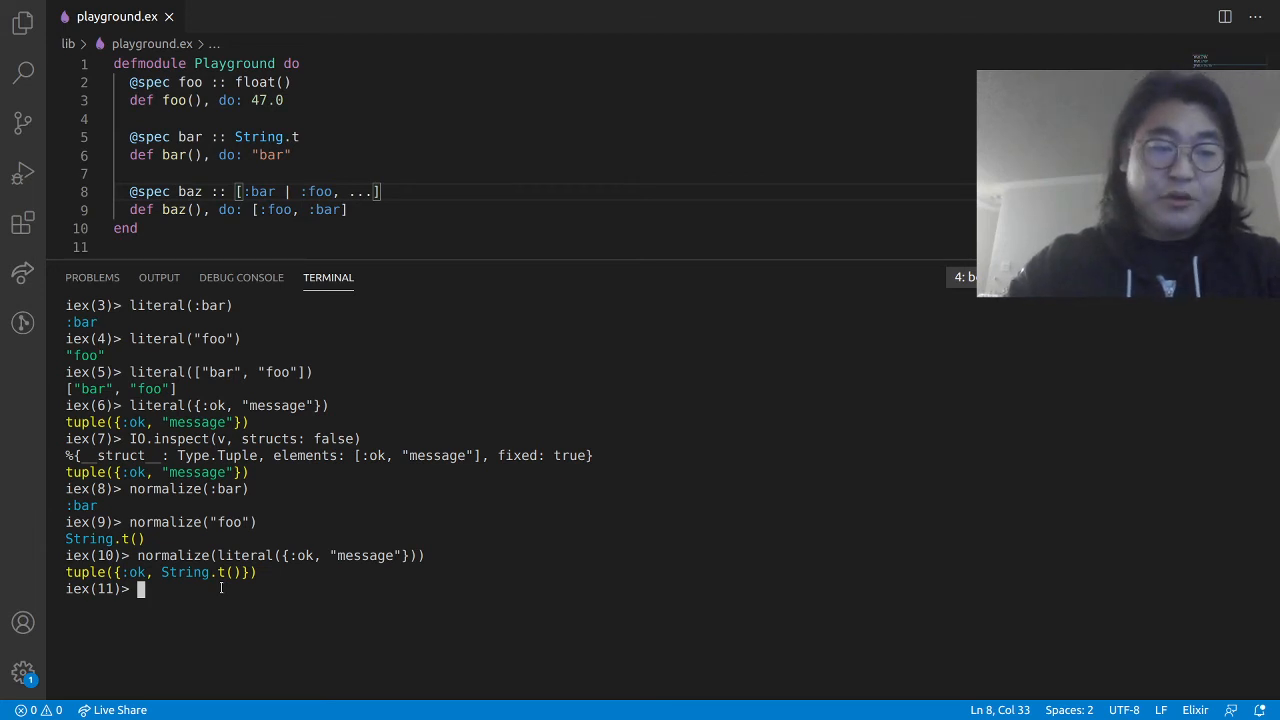
pyautogui.write('normalize(literal({:ok, "me')
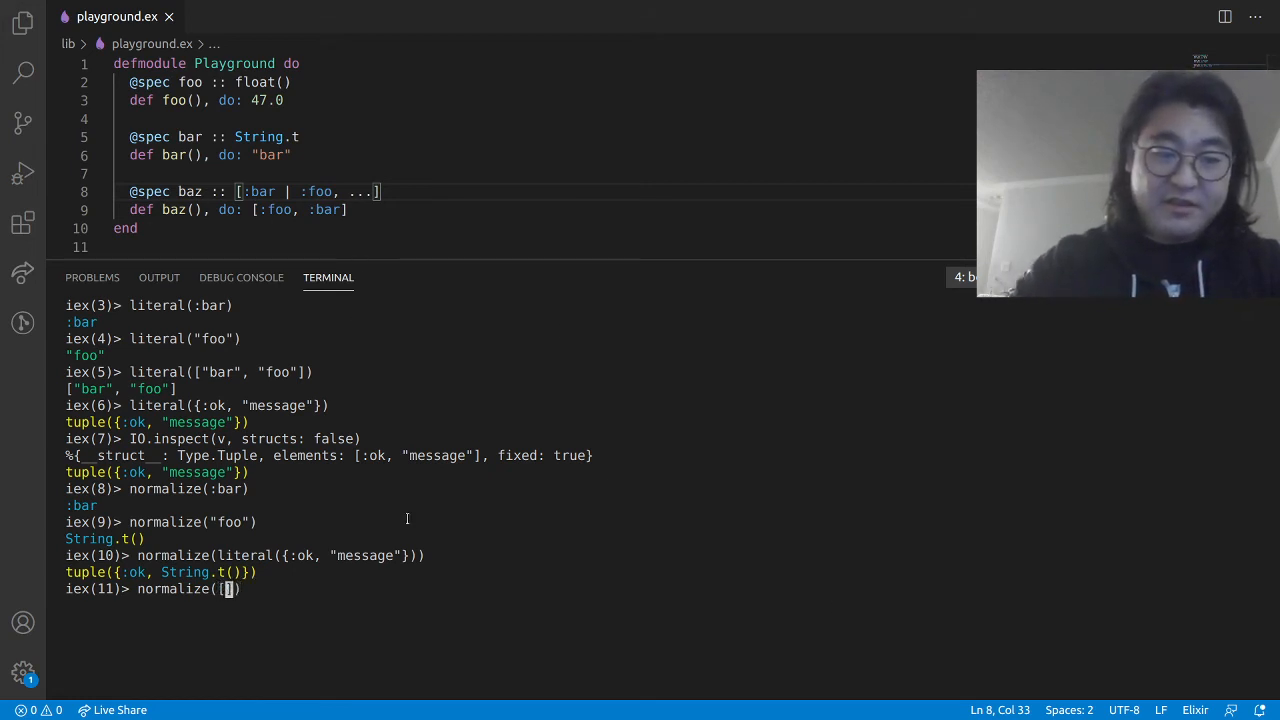
pyautogui.write(':foo, :bar')
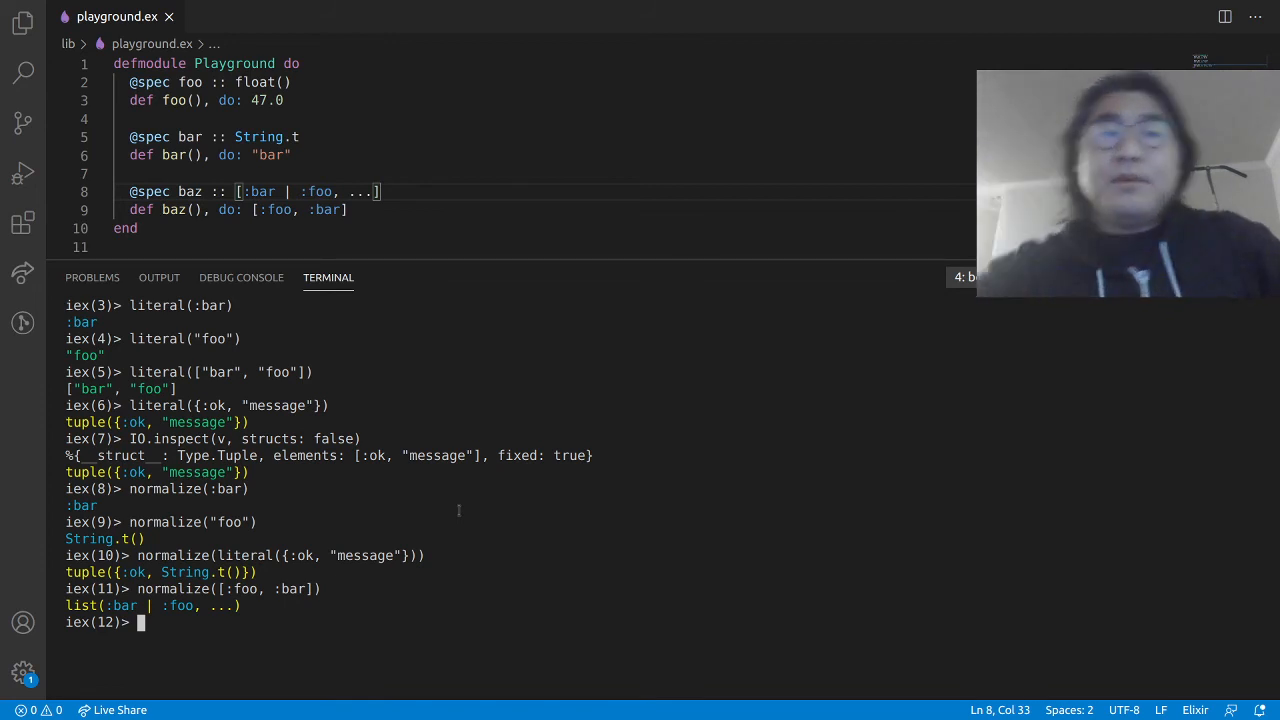
pyautogui.press('ctrl+a')
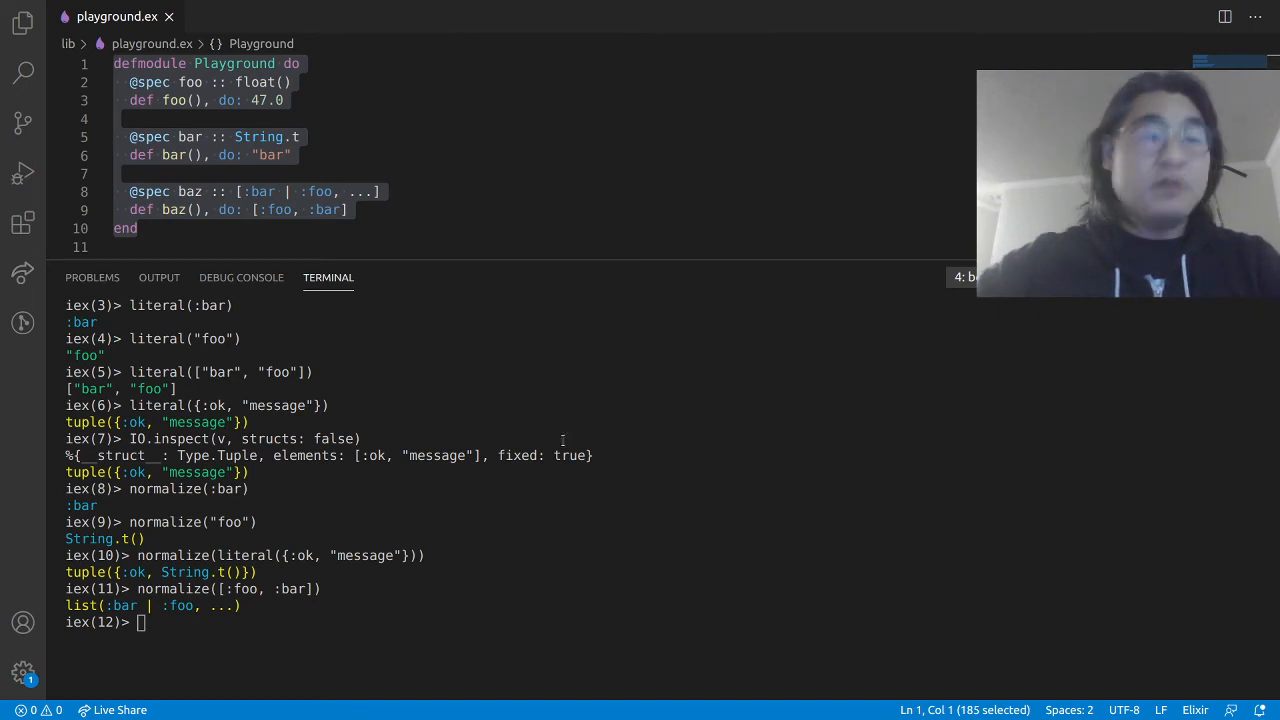
# Step: Fetch Playground's object code and disassemble it with :beam_disasm.file(elem(v, 1))
pyautogui.write(':code.get_object_code(Playground)')
pyautogui.write(':beam_disasm.file(elem(v, 1))')
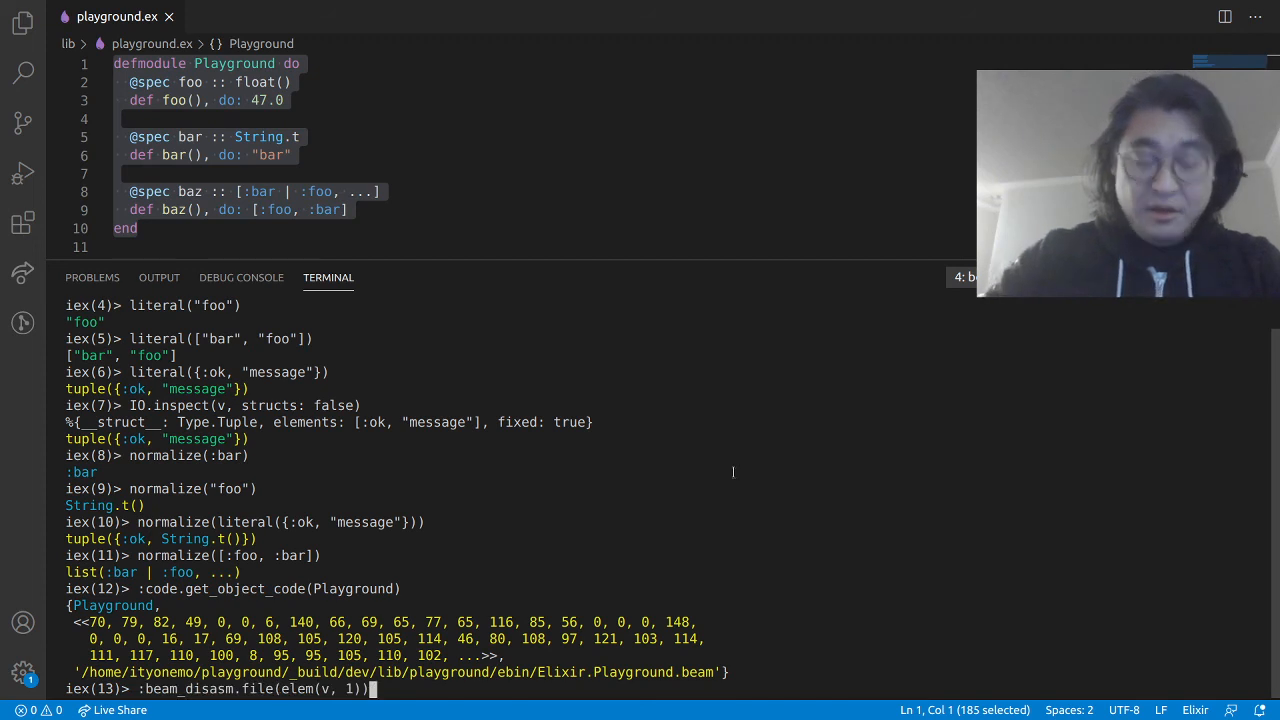
pyautogui.press('Return')
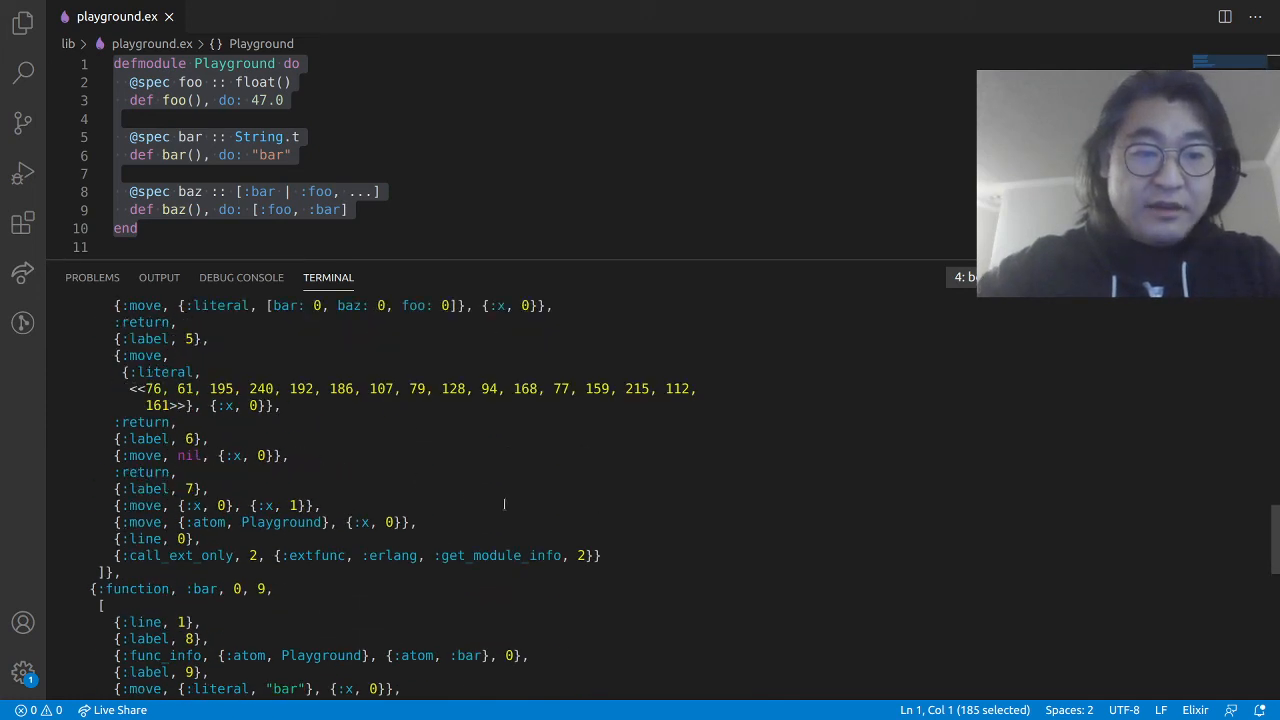
pyautogui.scroll(-3)
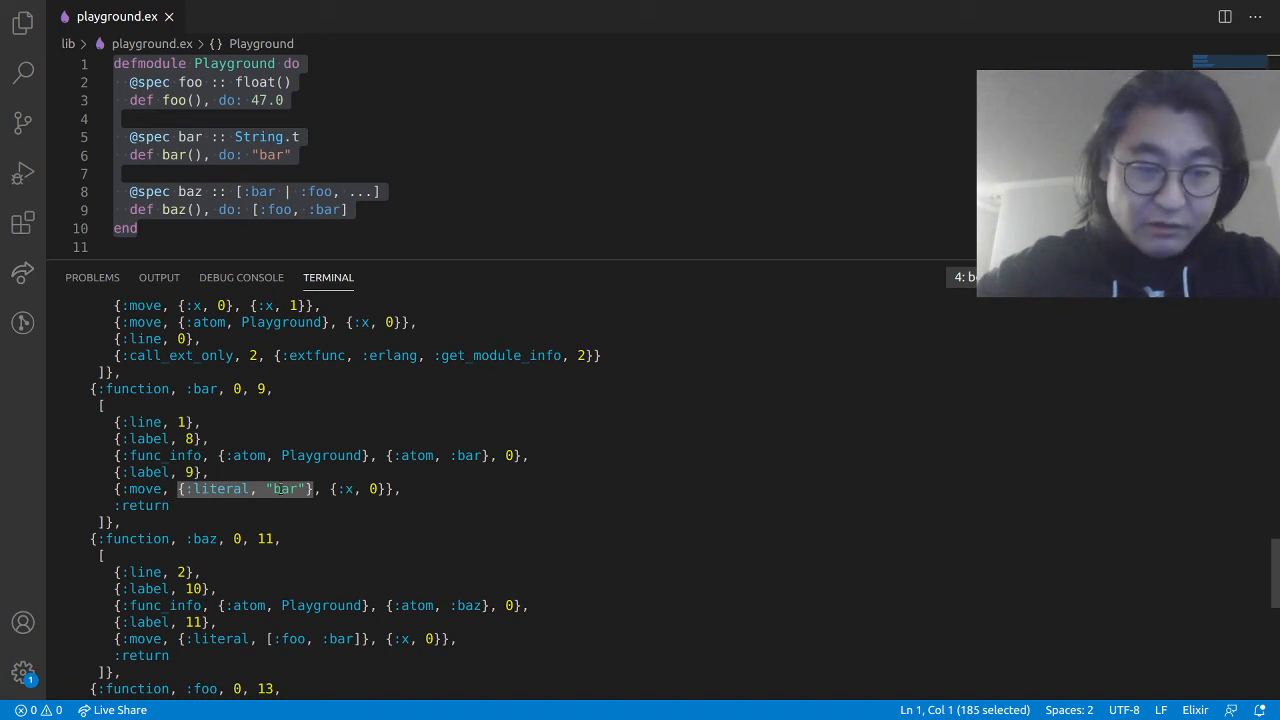
pyautogui.scroll(-3)
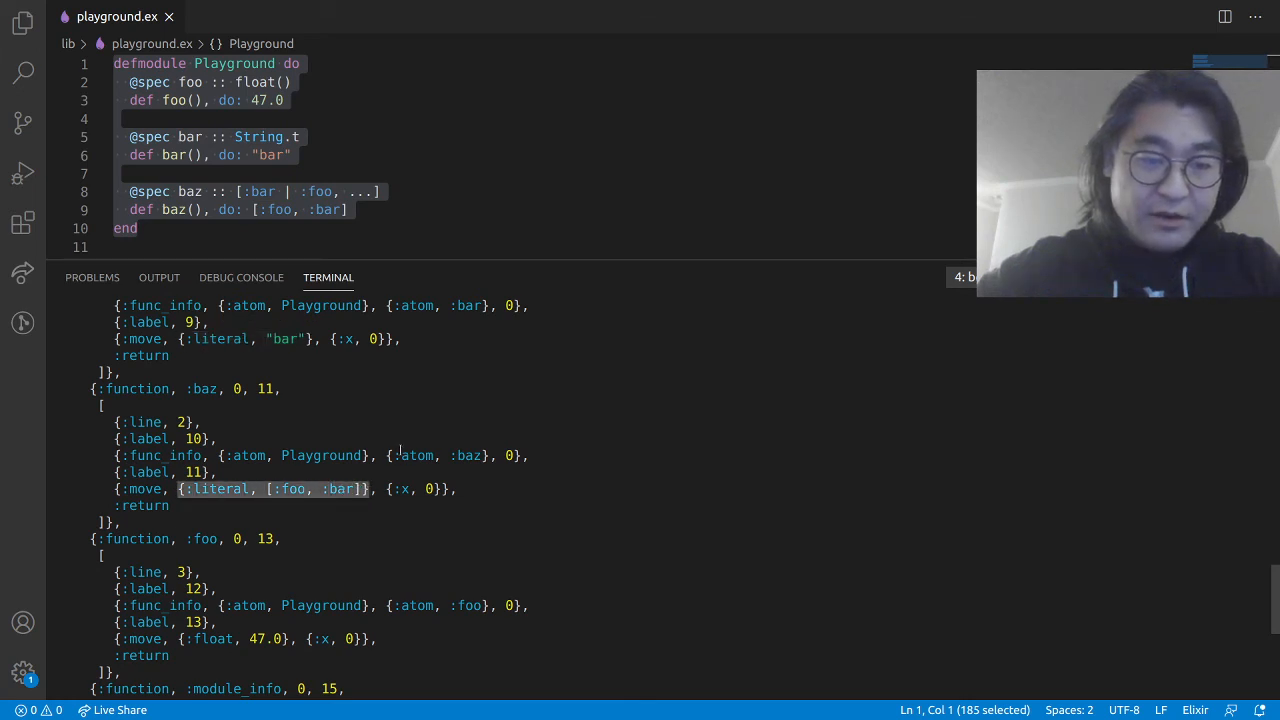
pyautogui.scroll(-3)
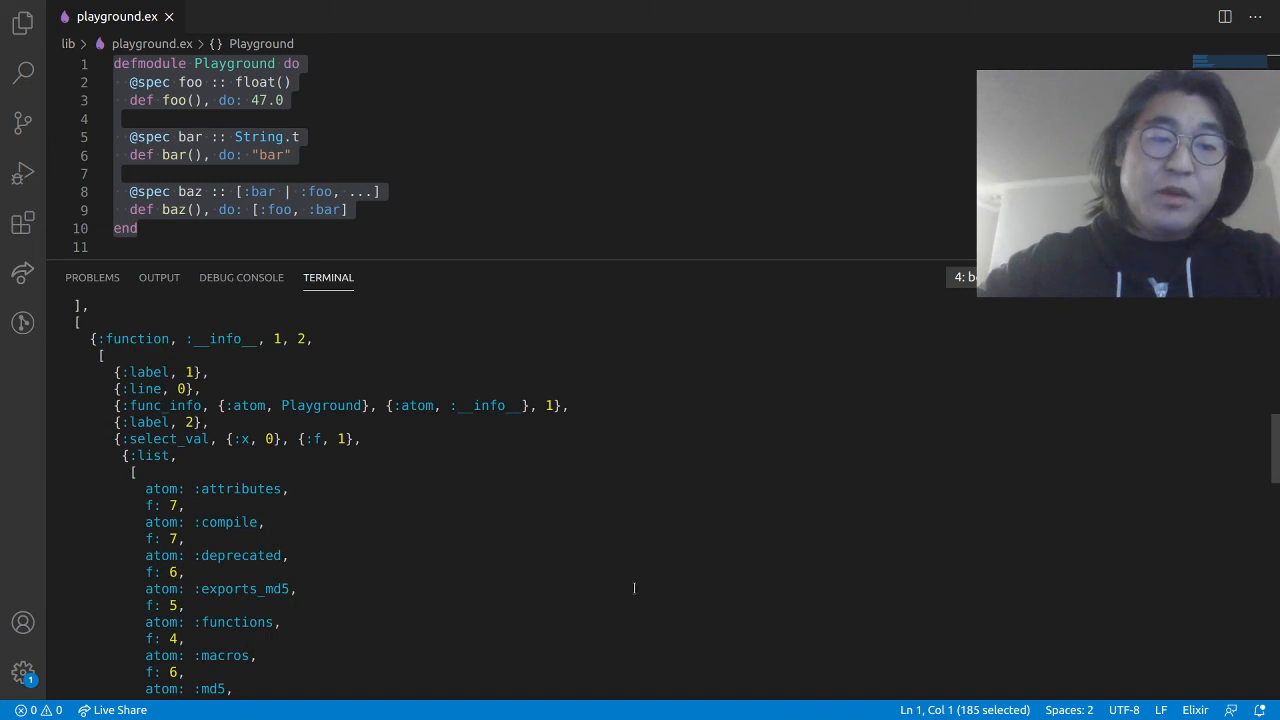
pyautogui.scroll(-3)
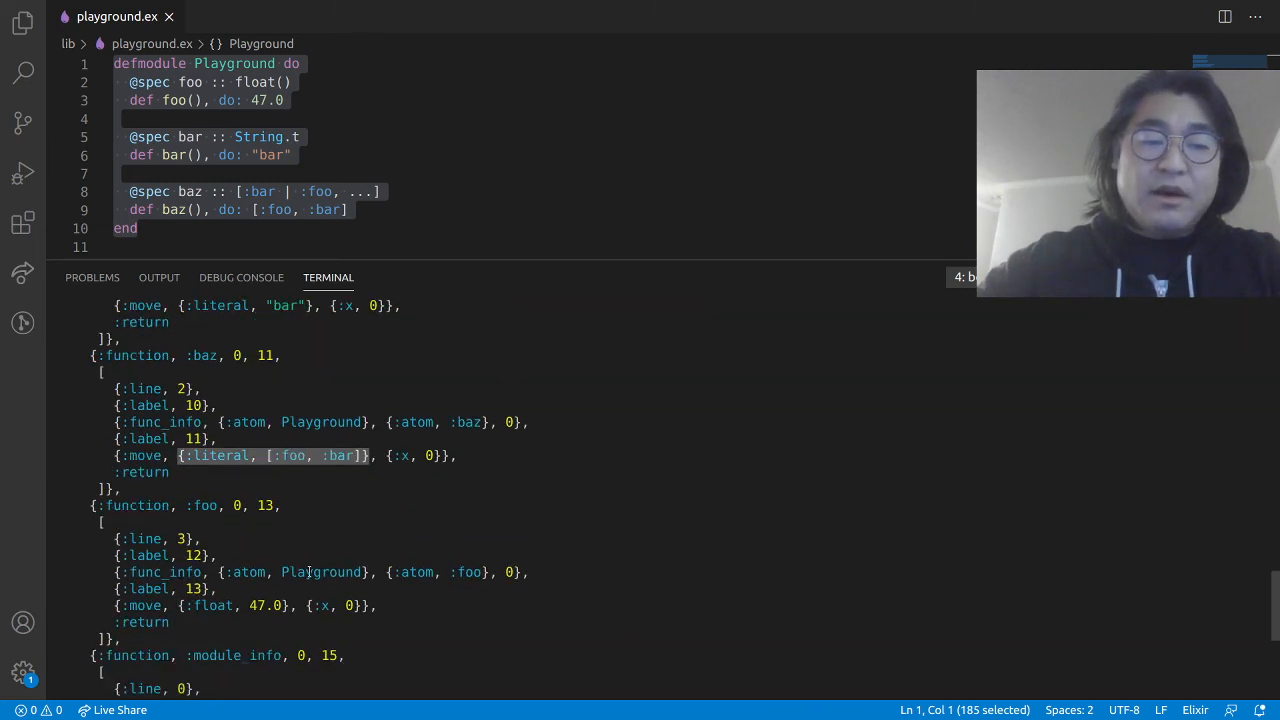